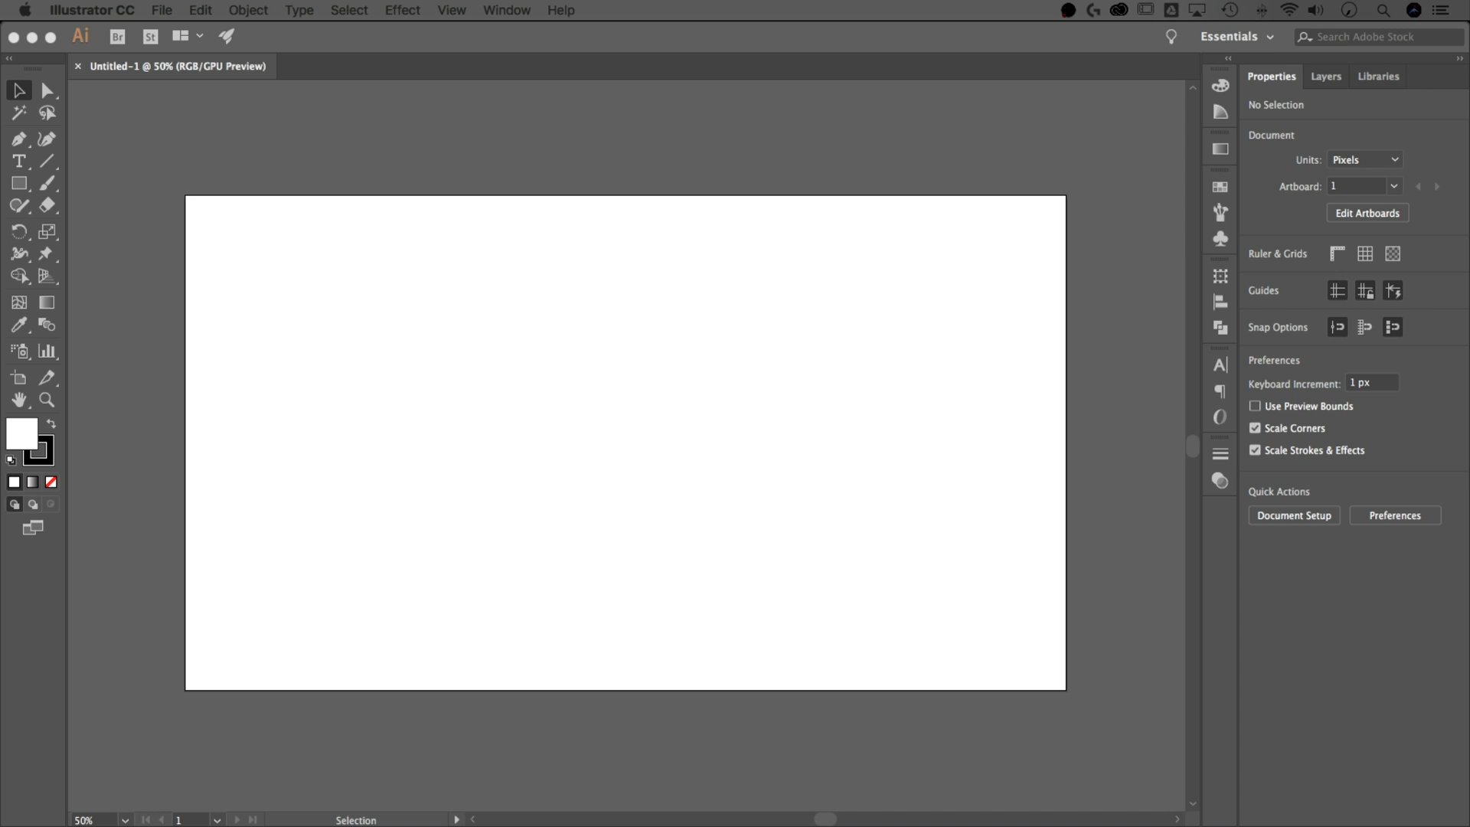
{"action": "mouse_move", "coordinate": [452, 337]}
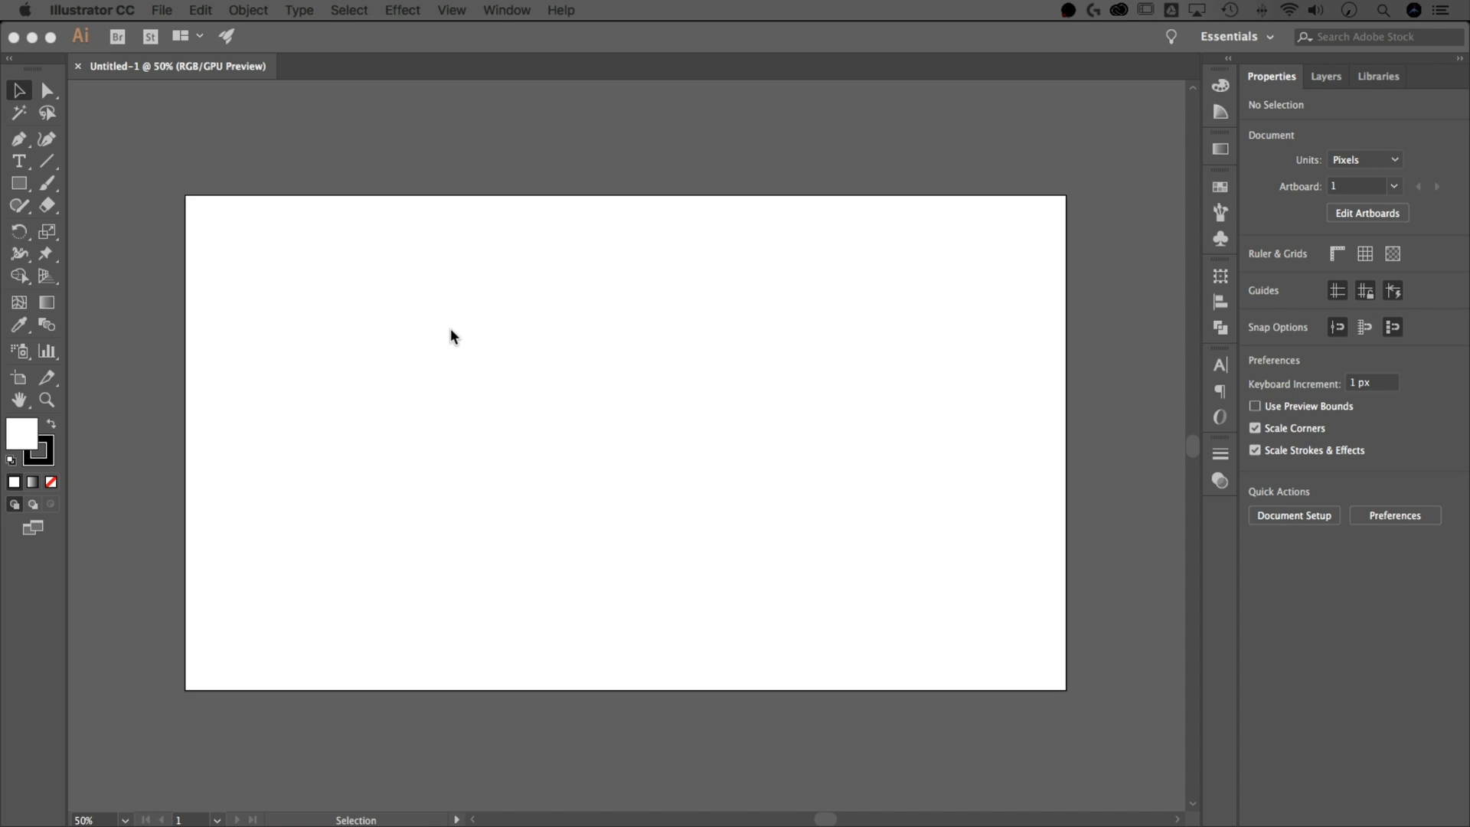
{"action": "mouse_move", "coordinate": [484, 314]}
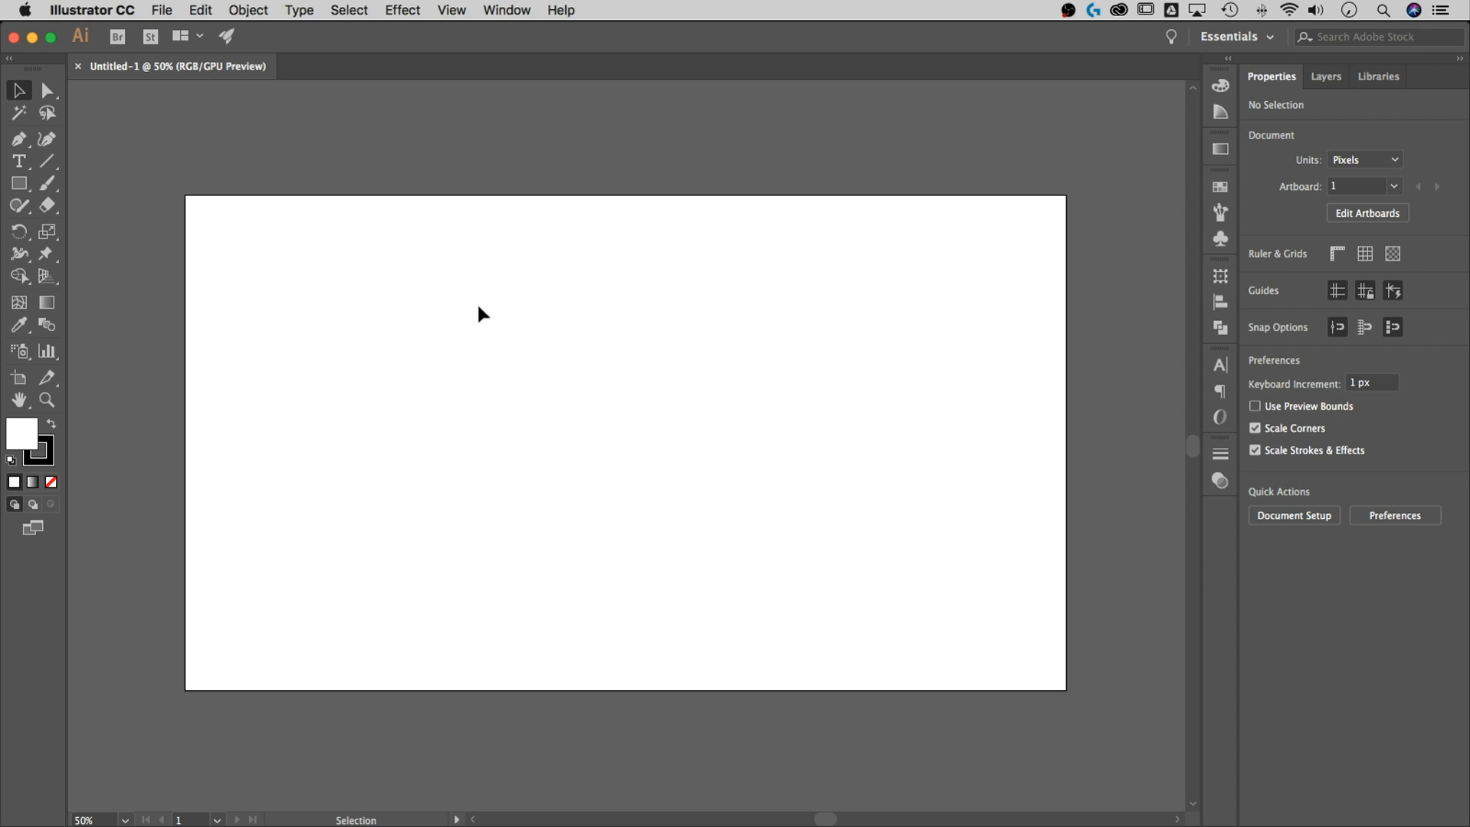
{"action": "mouse_move", "coordinate": [197, 316]}
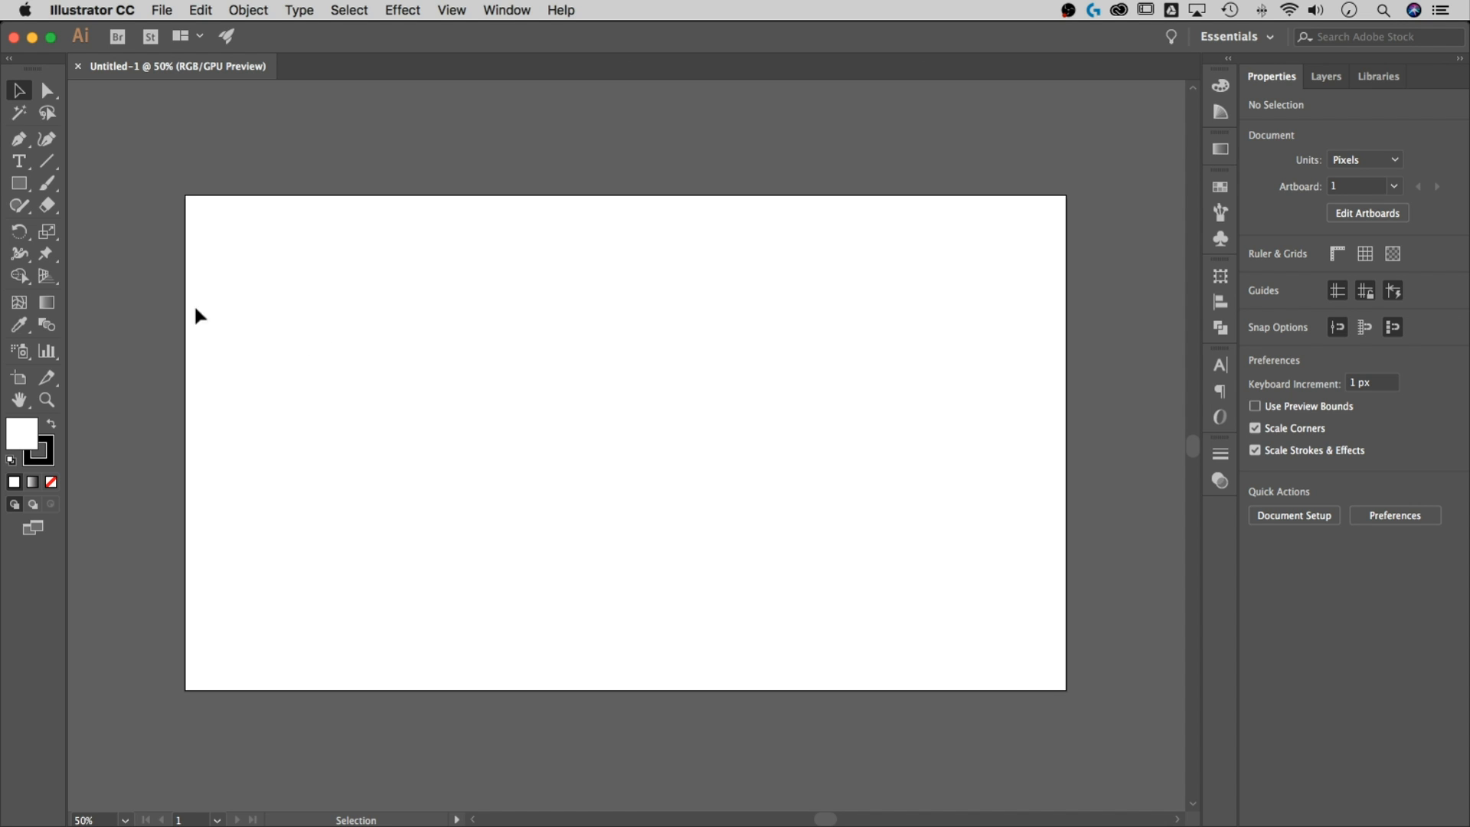
{"action": "mouse_move", "coordinate": [80, 204]}
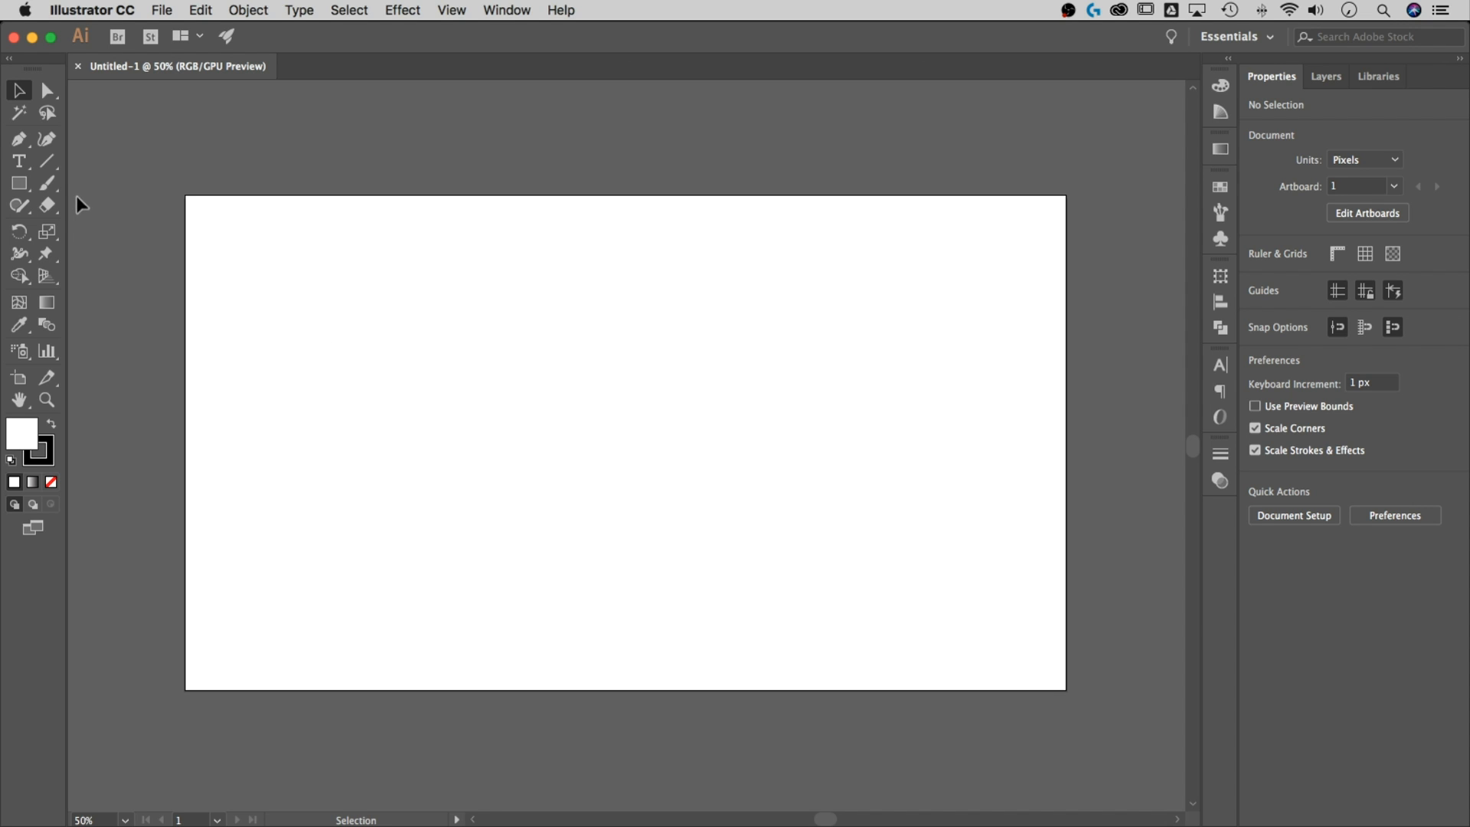
{"action": "mouse_move", "coordinate": [196, 87]}
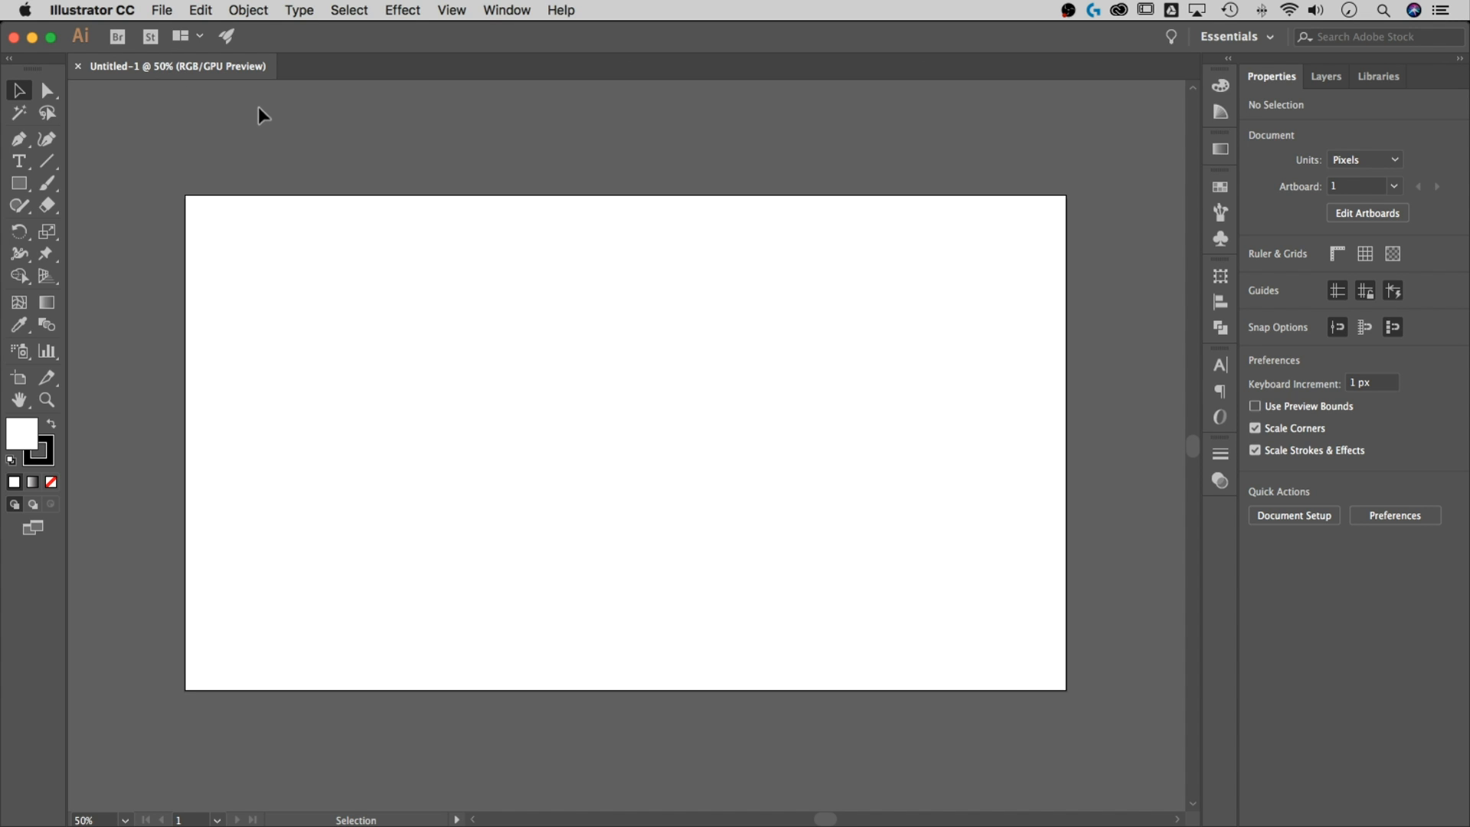
{"action": "mouse_move", "coordinate": [174, 218]}
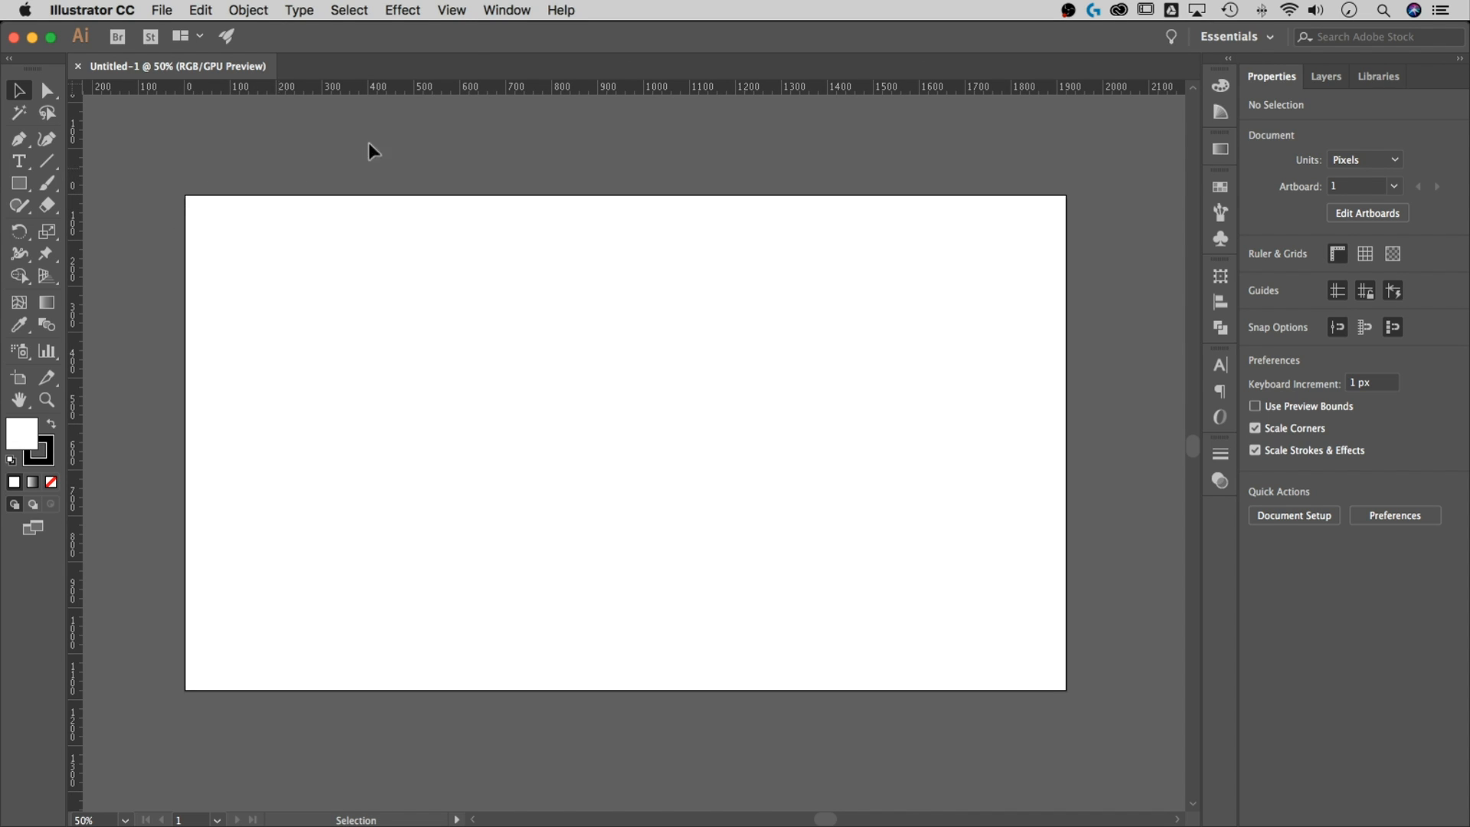
{"action": "left_click", "coordinate": [451, 10]}
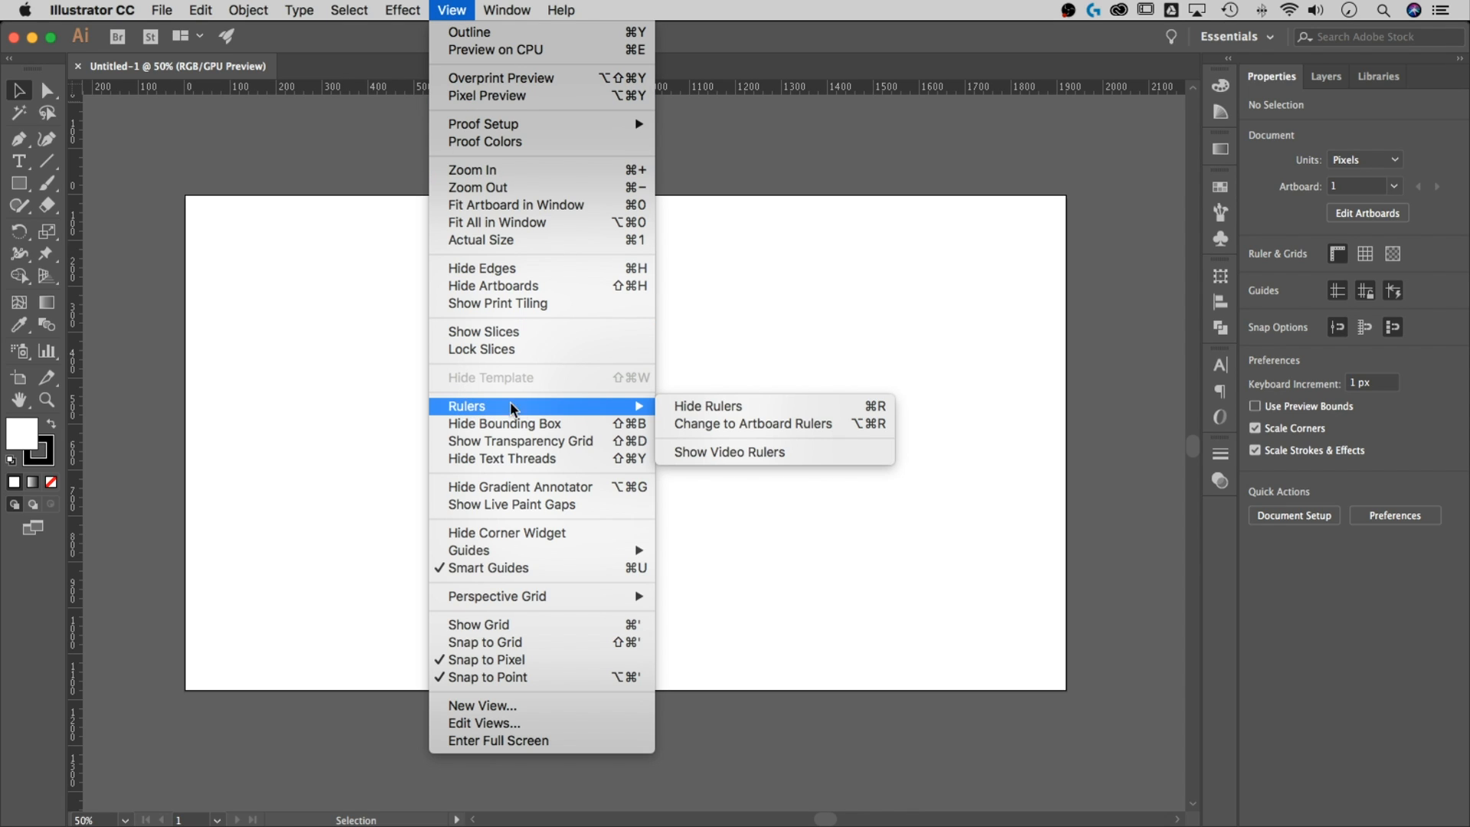
{"action": "mouse_move", "coordinate": [722, 404]}
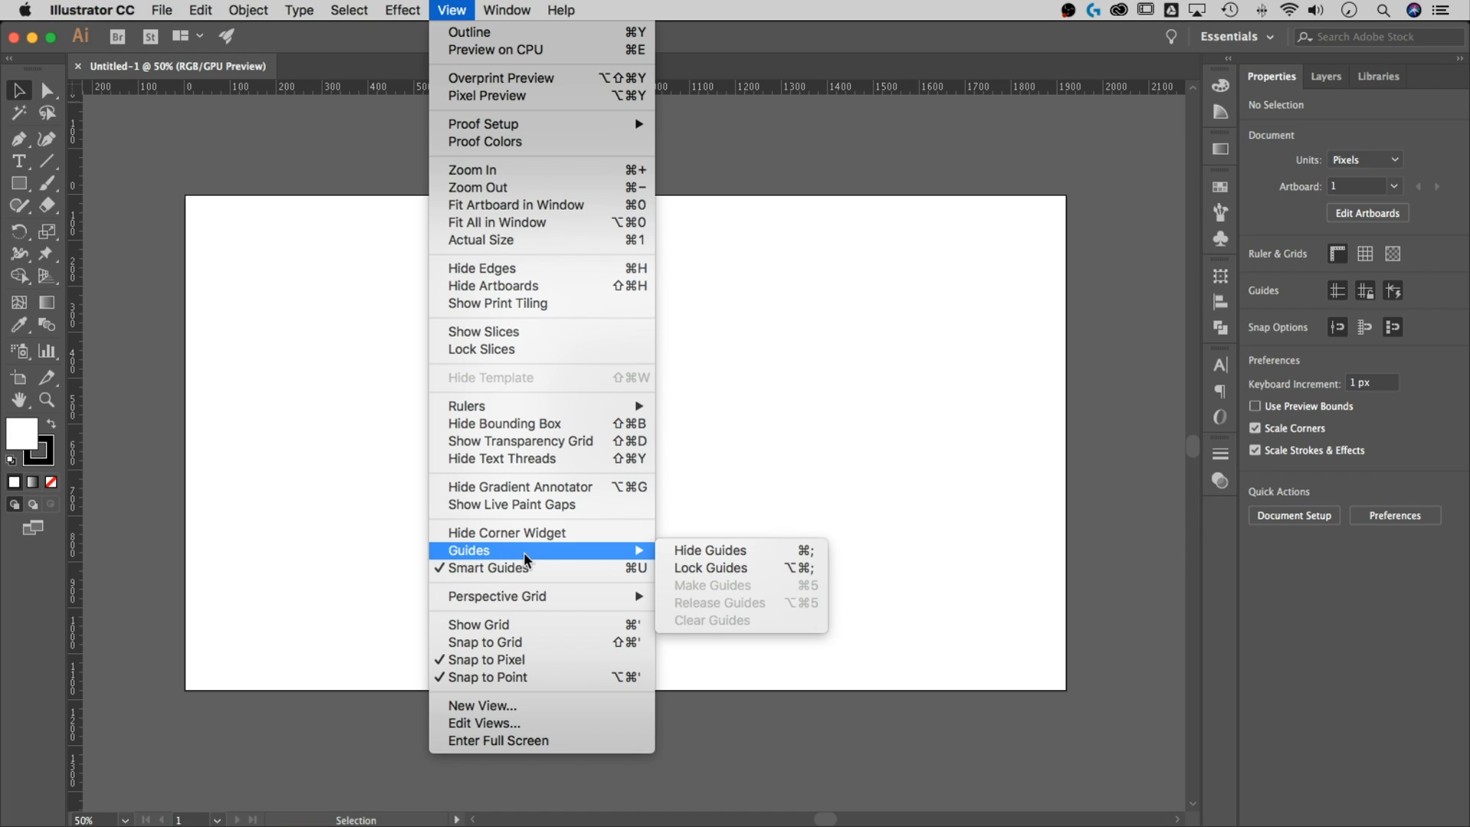
{"action": "mouse_move", "coordinate": [713, 551]}
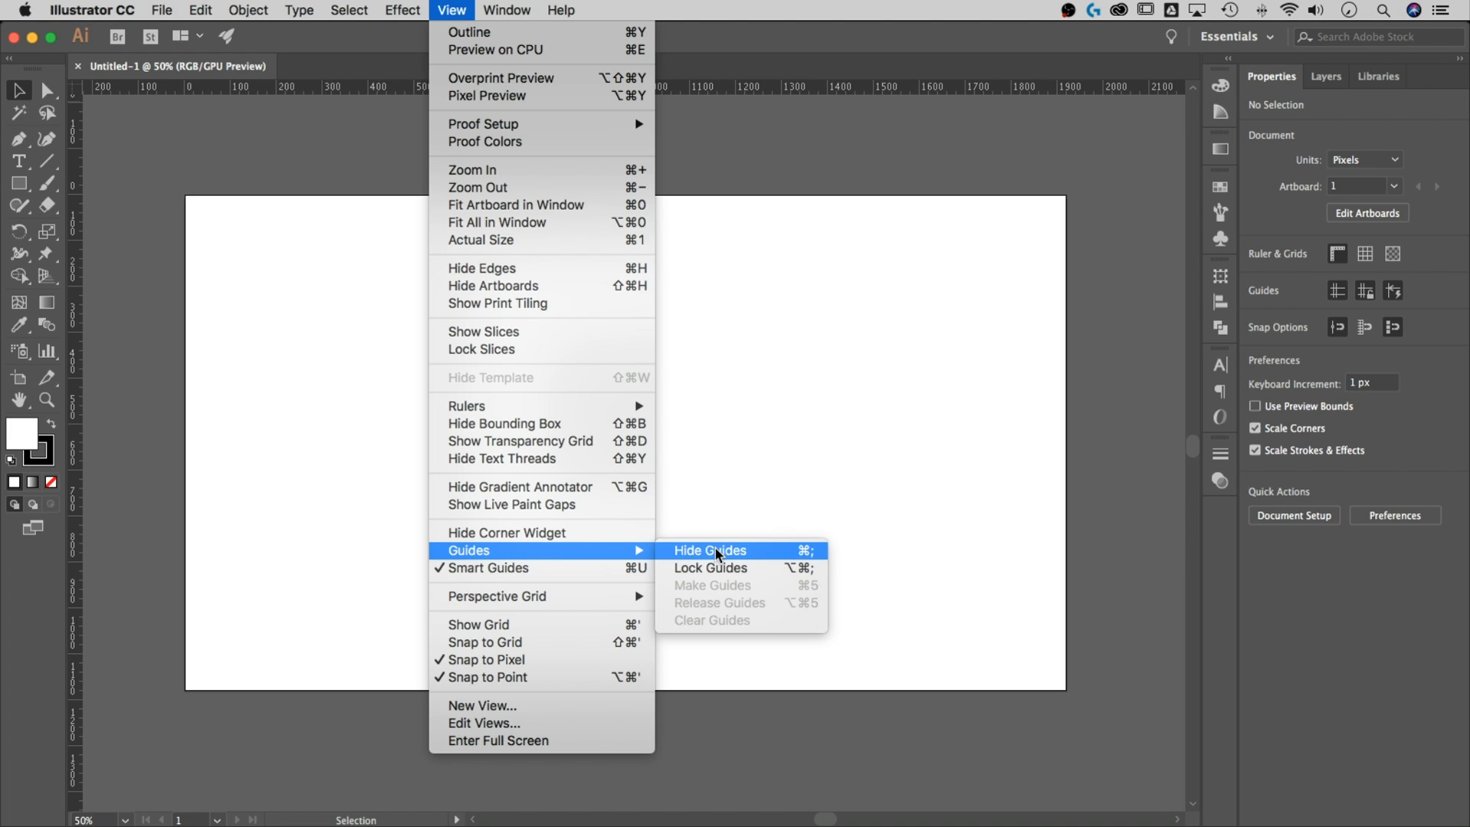
{"action": "mouse_move", "coordinate": [732, 558]}
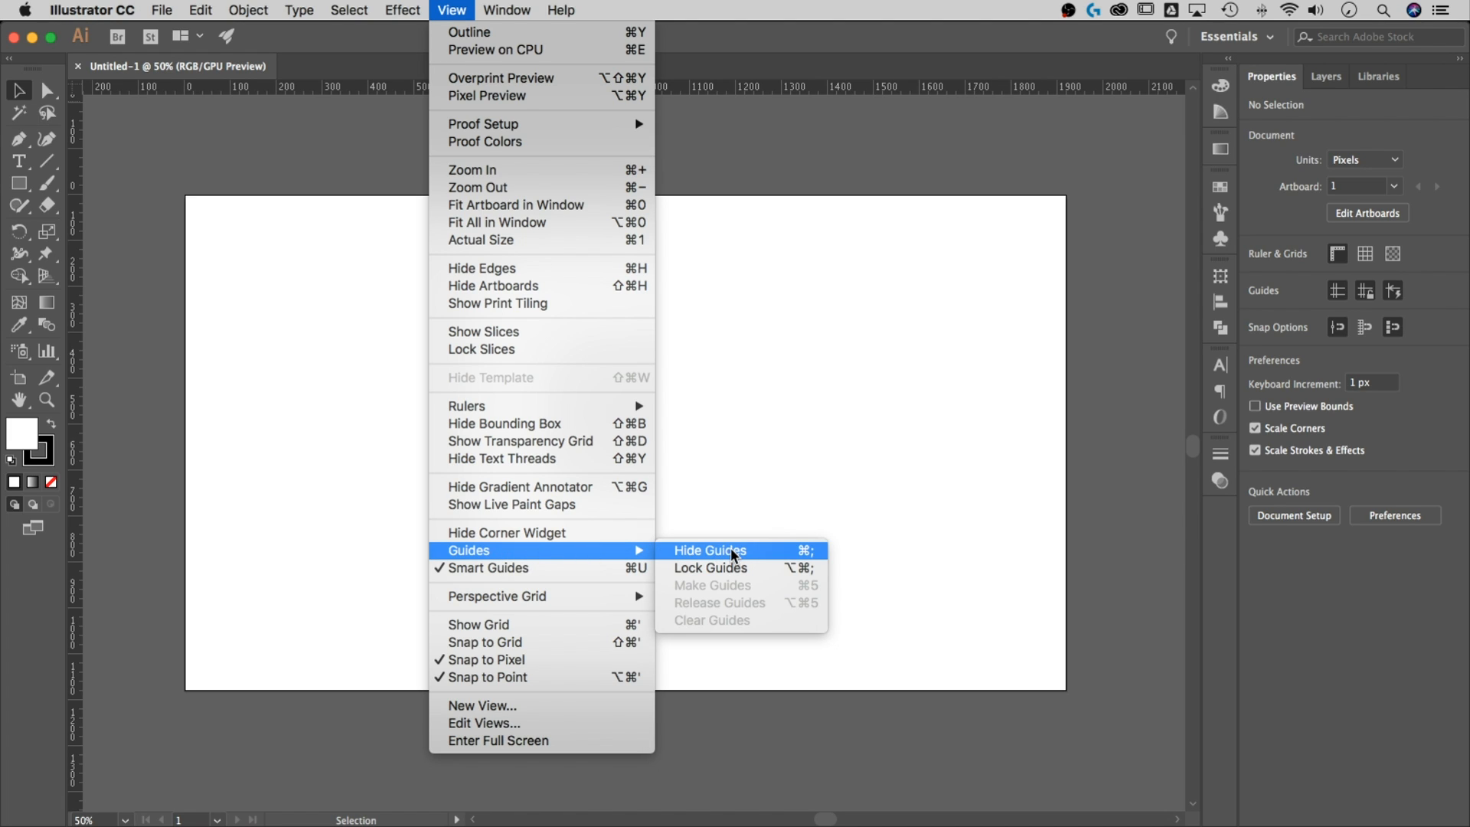
{"action": "mouse_move", "coordinate": [739, 556]}
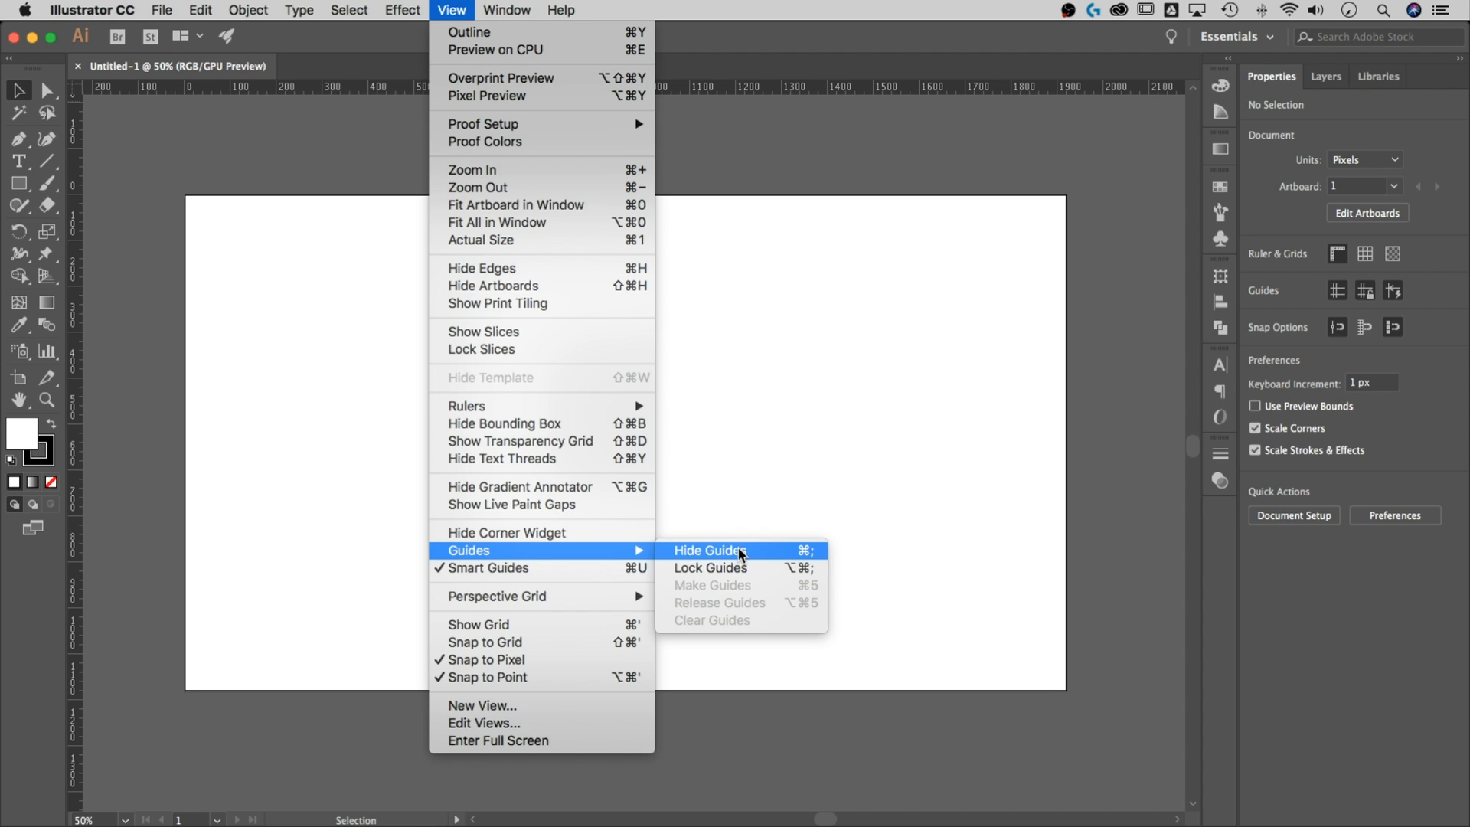
{"action": "mouse_move", "coordinate": [802, 448]}
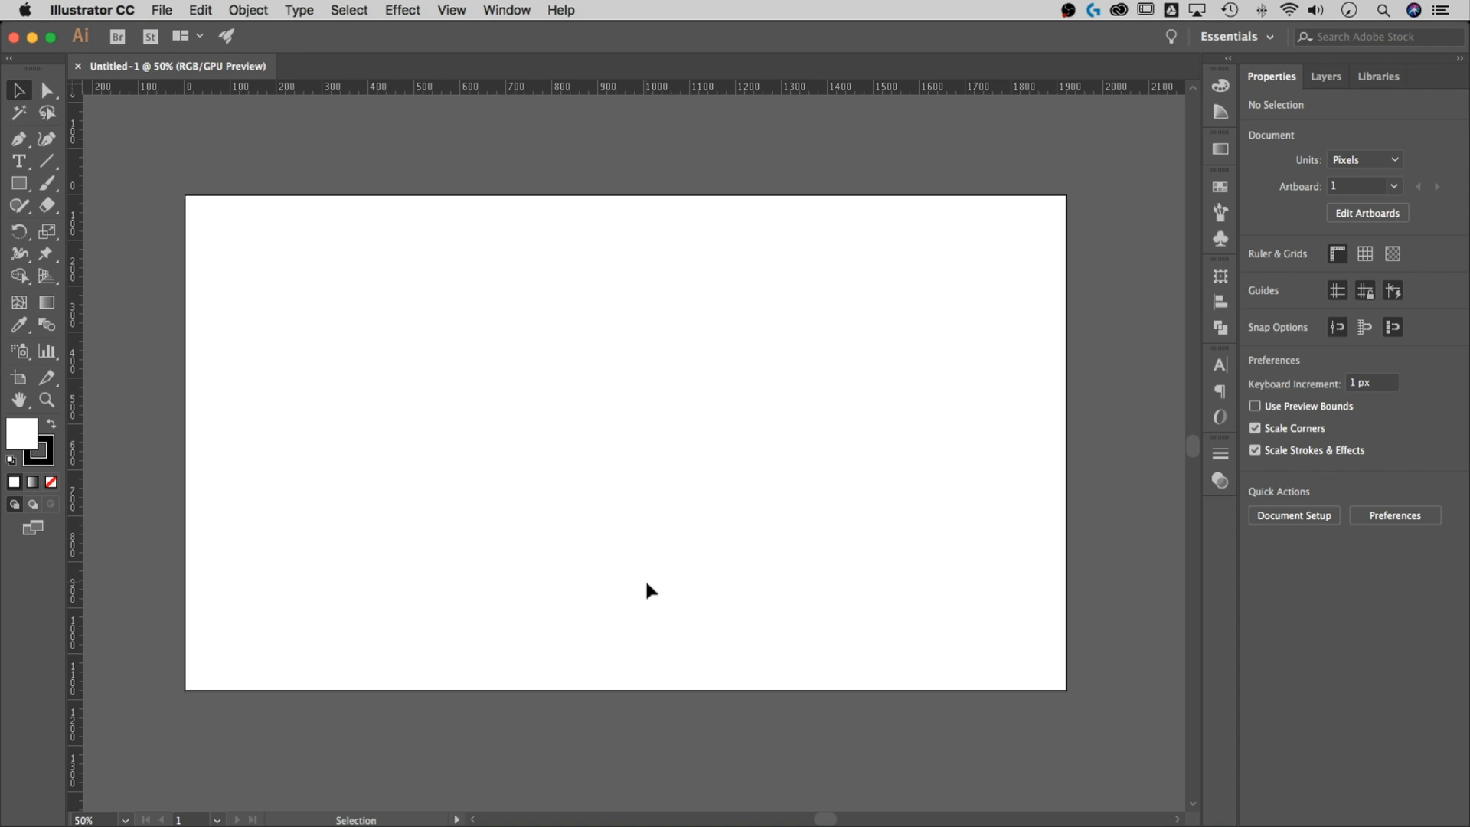
{"action": "mouse_move", "coordinate": [91, 404]}
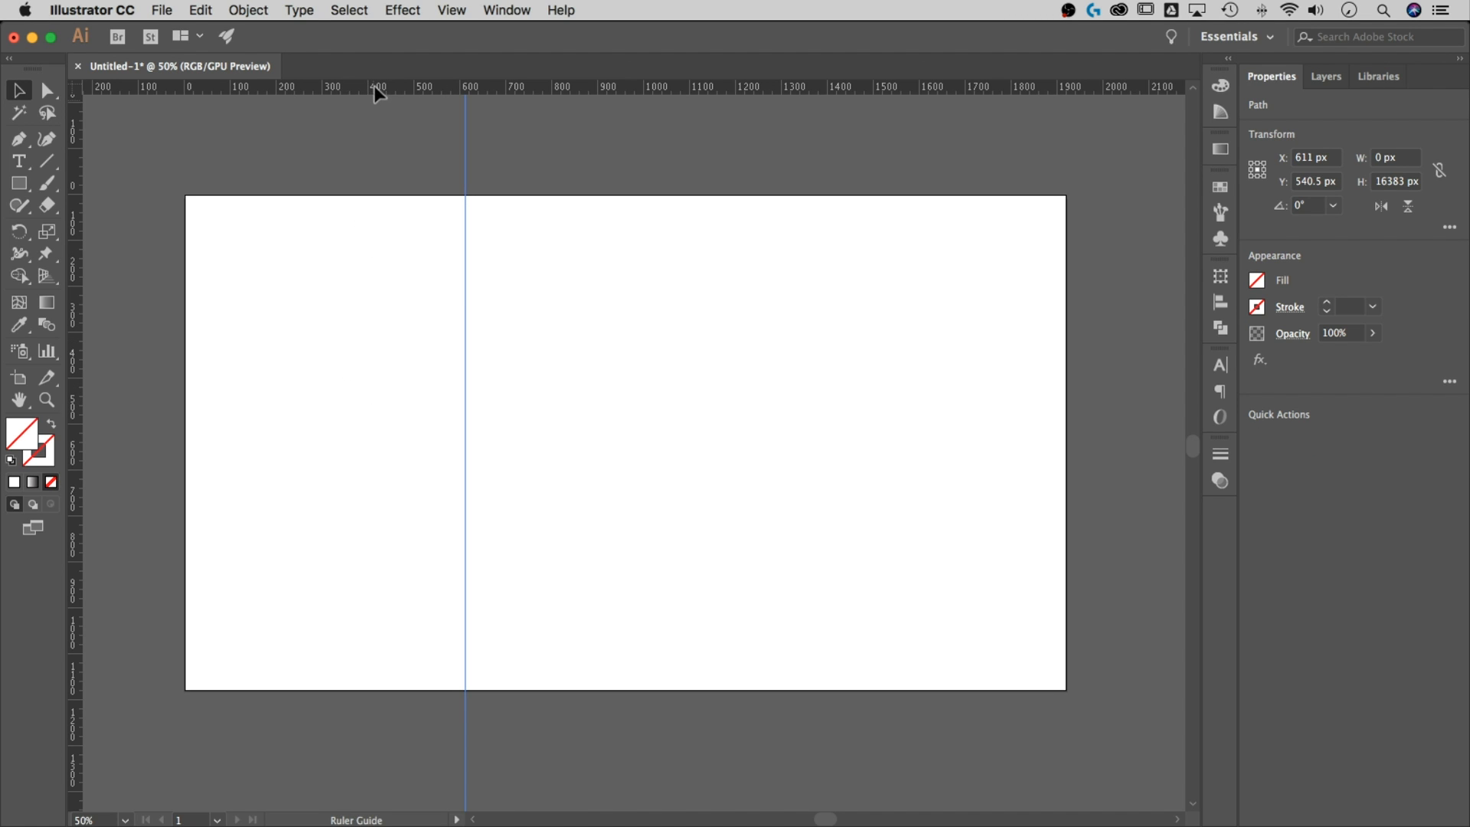
Drag a horizontal guide down from the top ruler onto the artboard
{"action": "left_click_drag", "start_coordinate": [375, 87], "coordinate": [375, 272]}
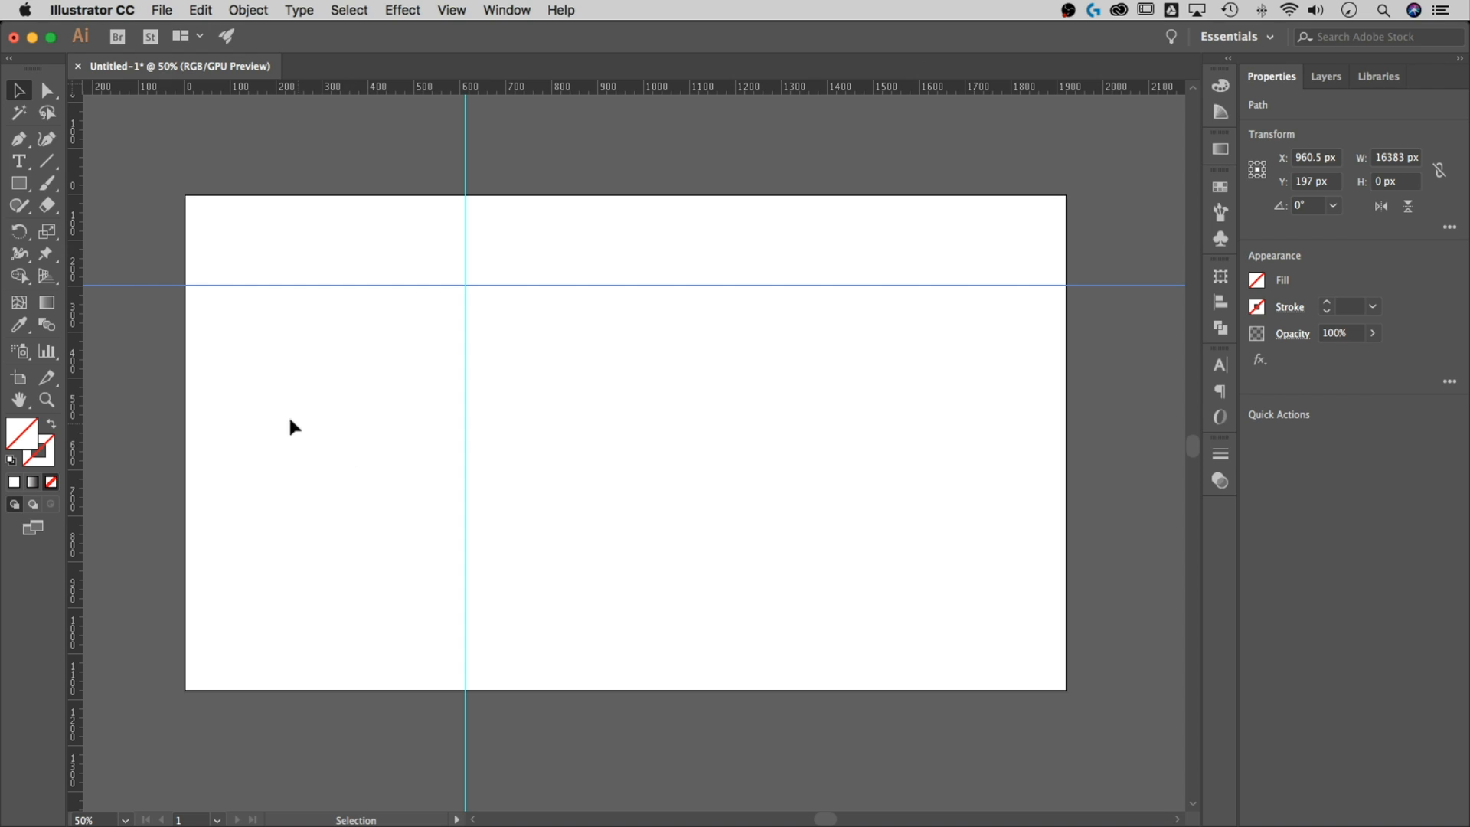
Draw a rectangle near the artboard centre with the Rectangle tool
{"action": "left_click", "coordinate": [19, 183]}
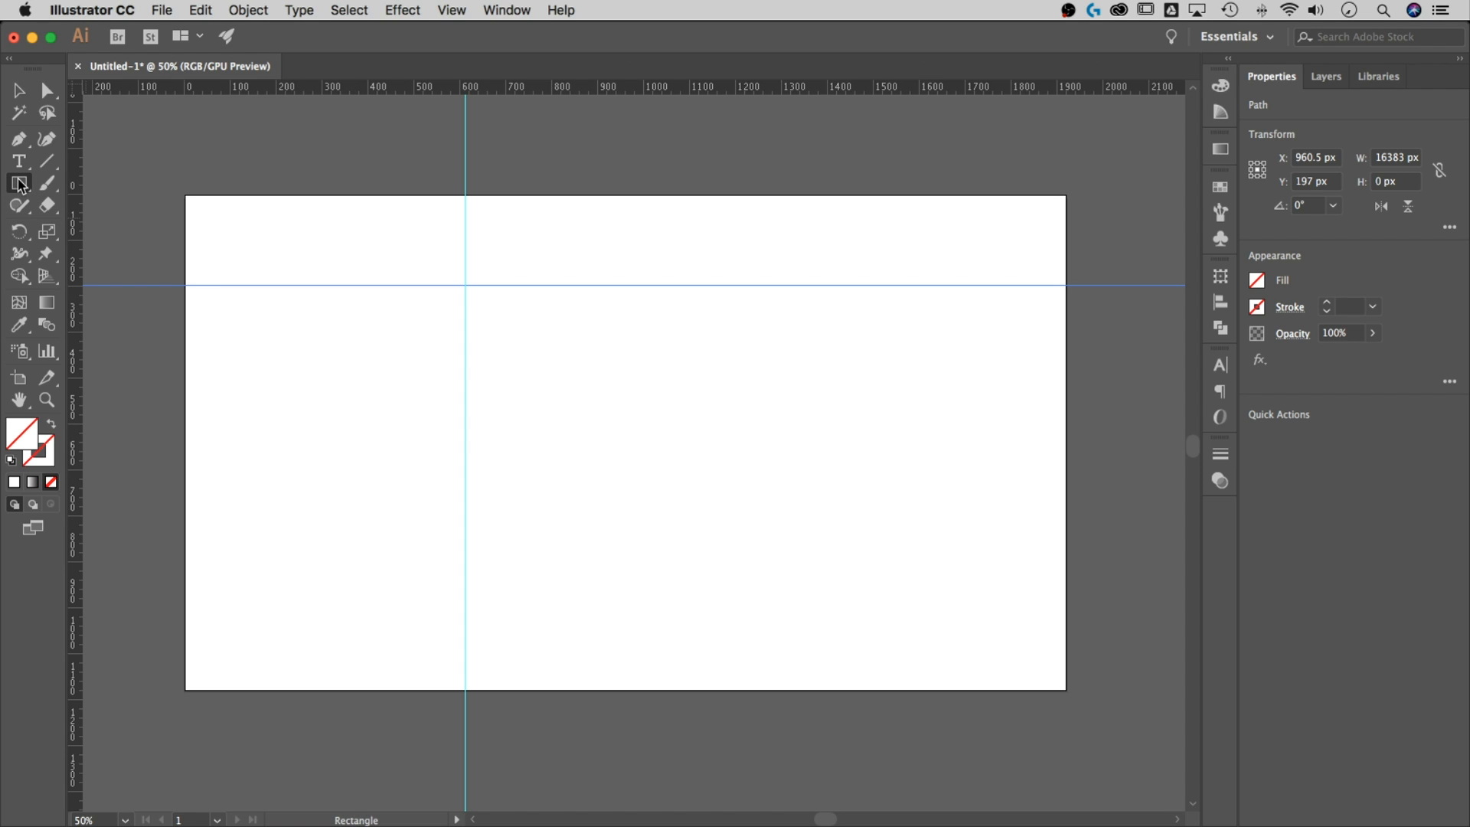
{"action": "left_click_drag", "start_coordinate": [606, 359], "coordinate": [605, 388]}
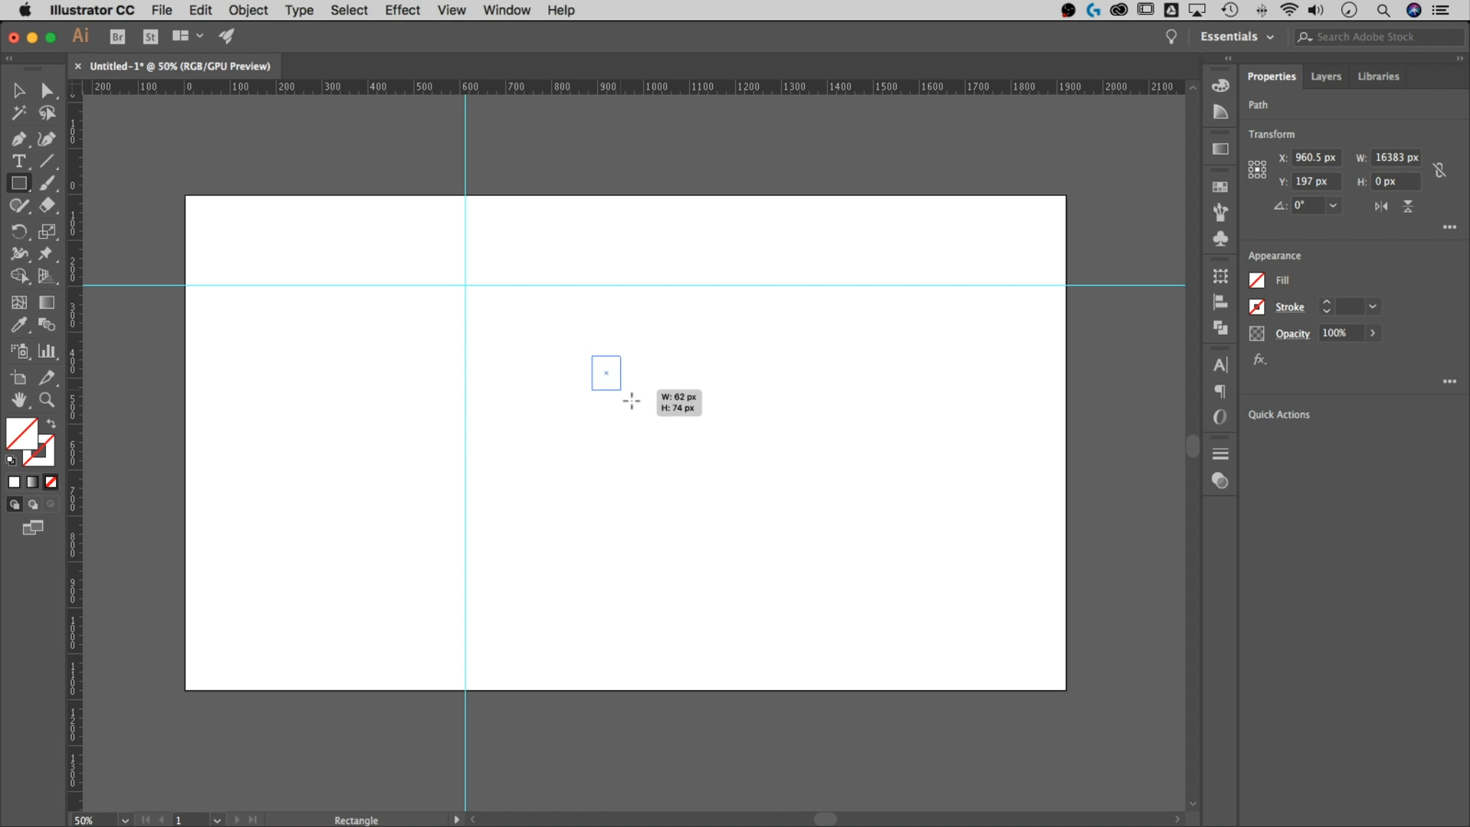
{"action": "left_click_drag", "start_coordinate": [606, 360], "coordinate": [684, 469]}
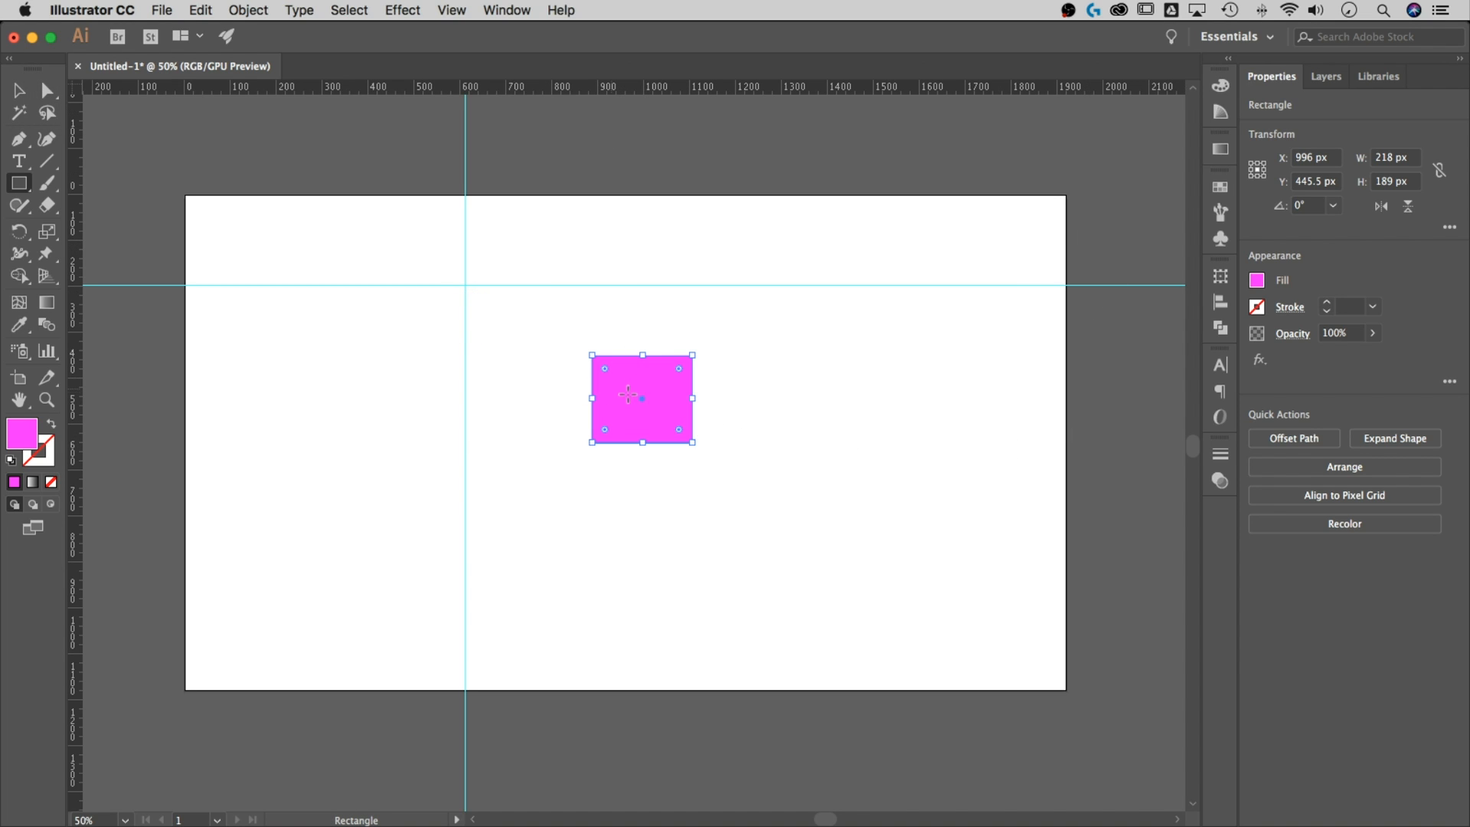
{"action": "mouse_move", "coordinate": [651, 424]}
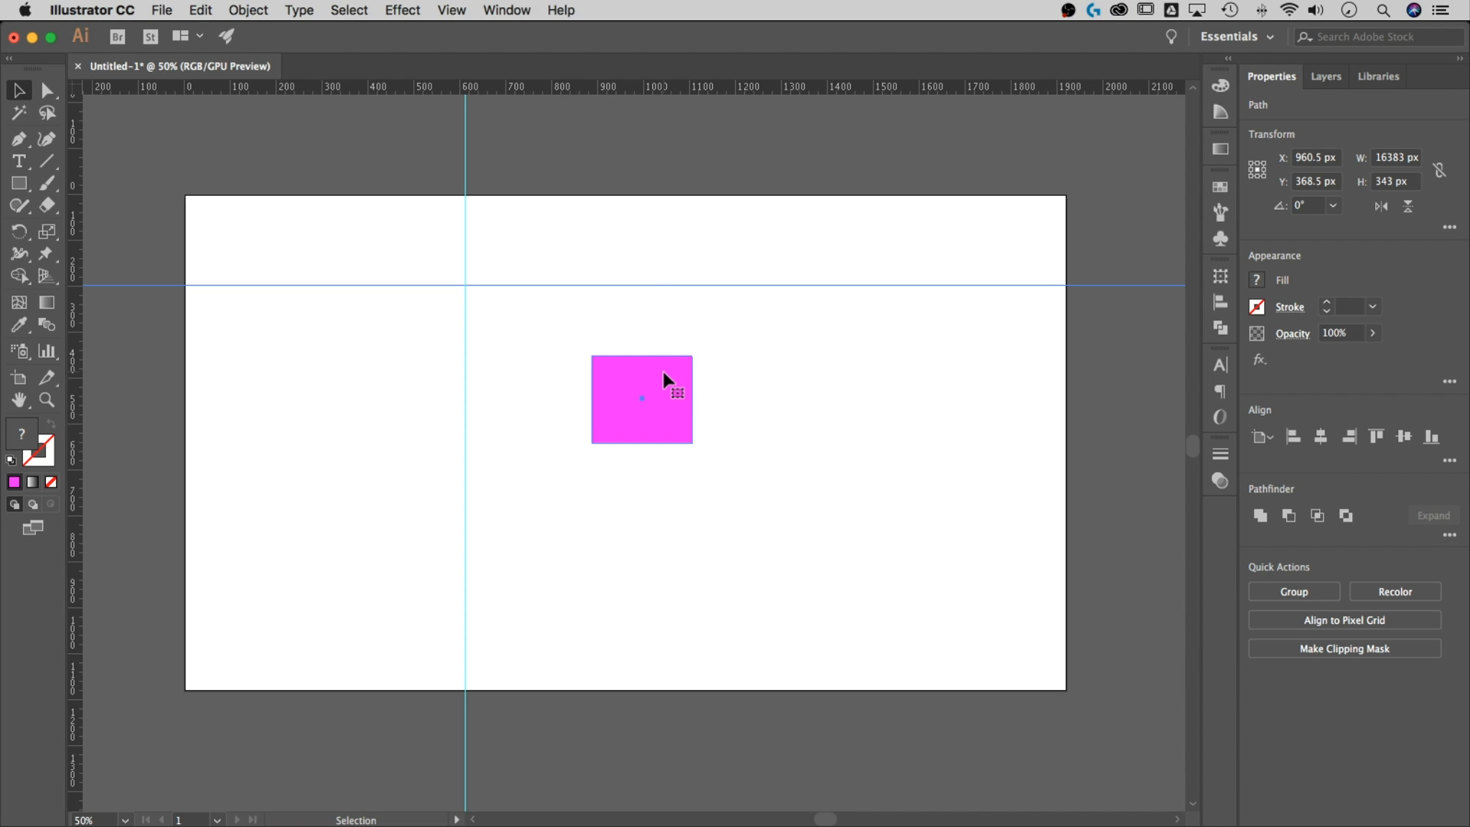
Select the rectangle together with a guide and open the Window > Align panel
{"action": "left_click", "coordinate": [642, 398]}
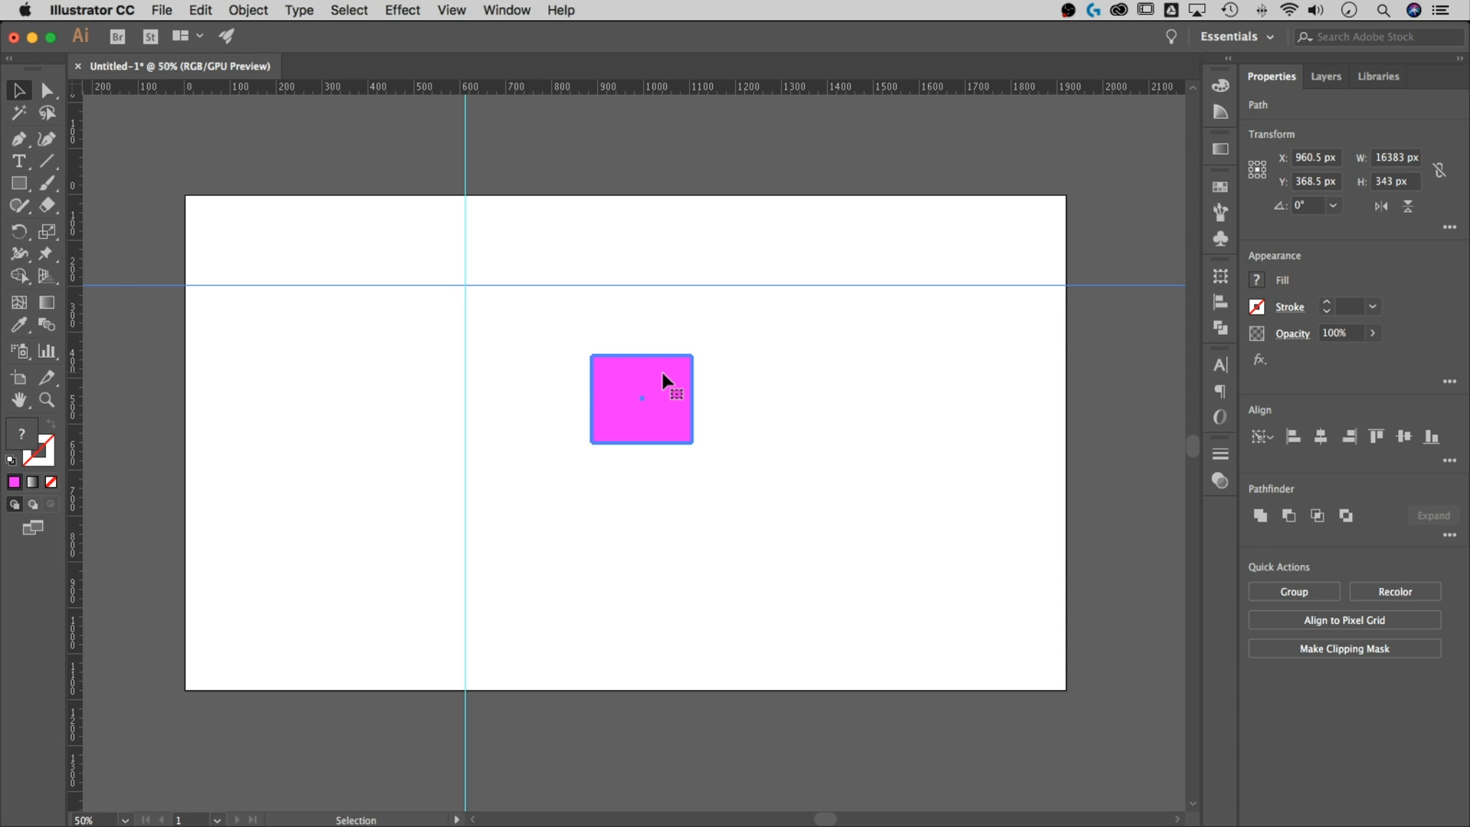
{"action": "mouse_move", "coordinate": [701, 464]}
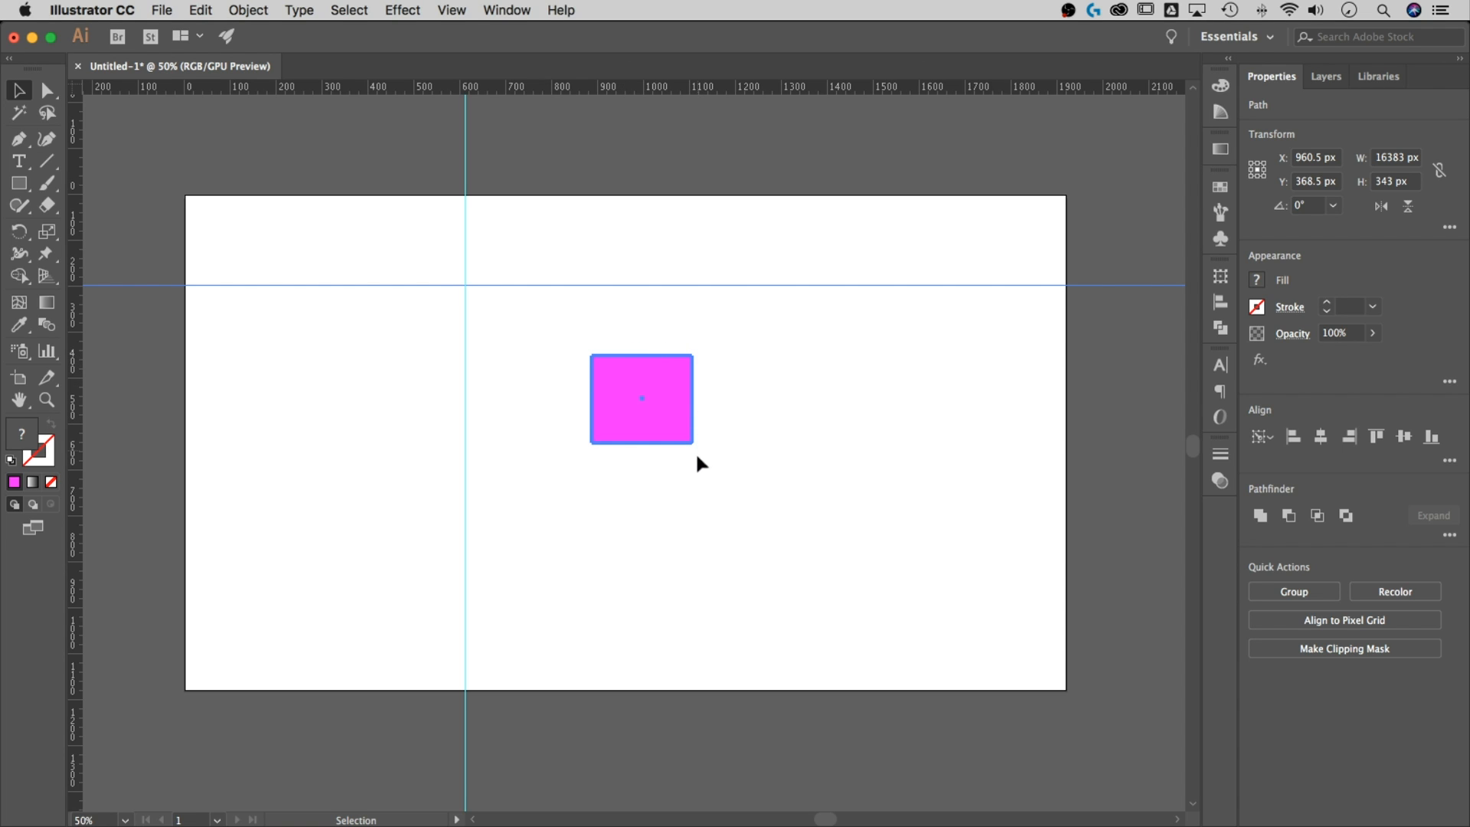
{"action": "mouse_move", "coordinate": [589, 376]}
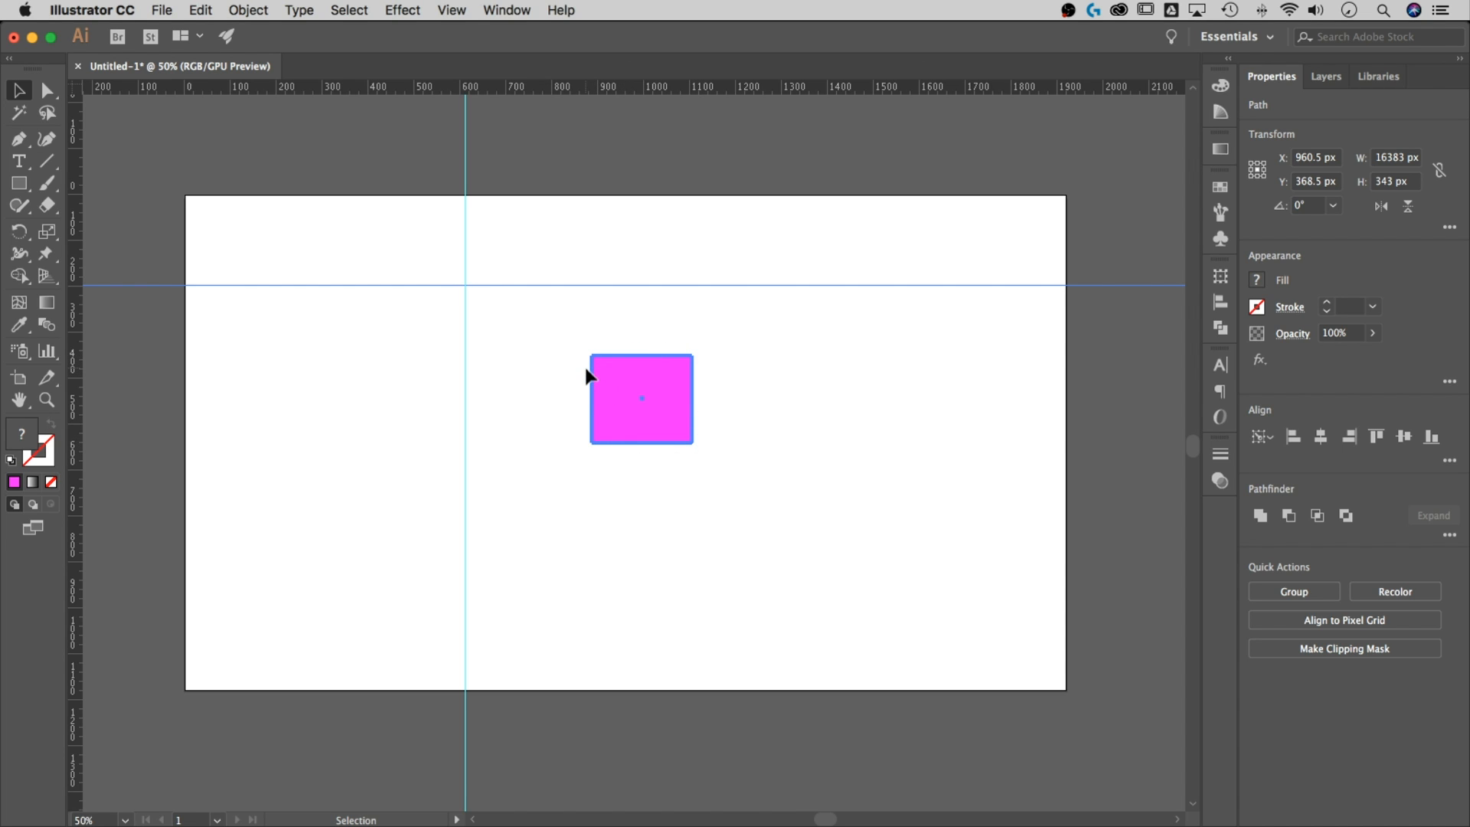
{"action": "mouse_move", "coordinate": [719, 334]}
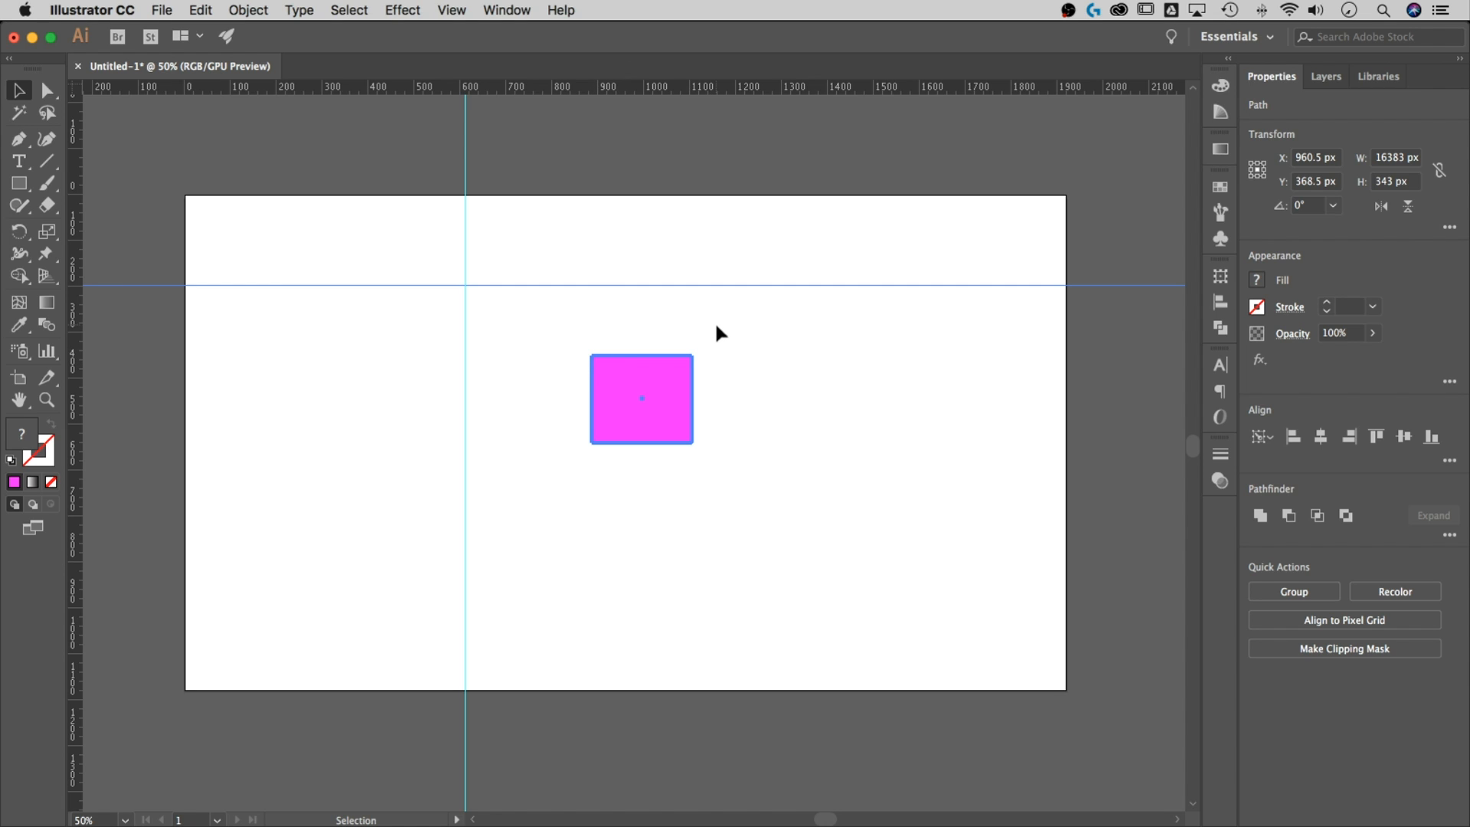
{"action": "mouse_move", "coordinate": [505, 12]}
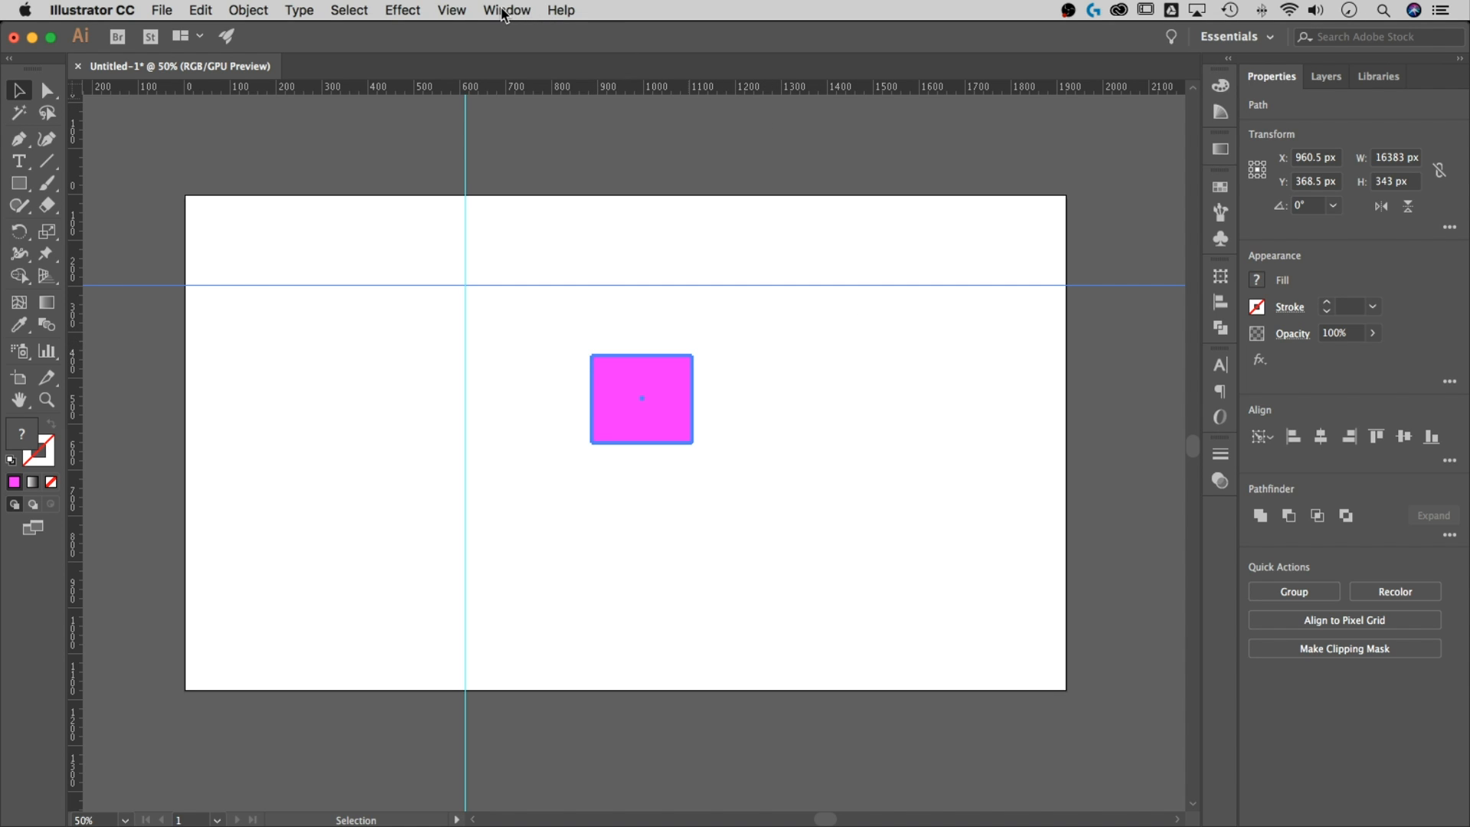
{"action": "left_click", "coordinate": [506, 10]}
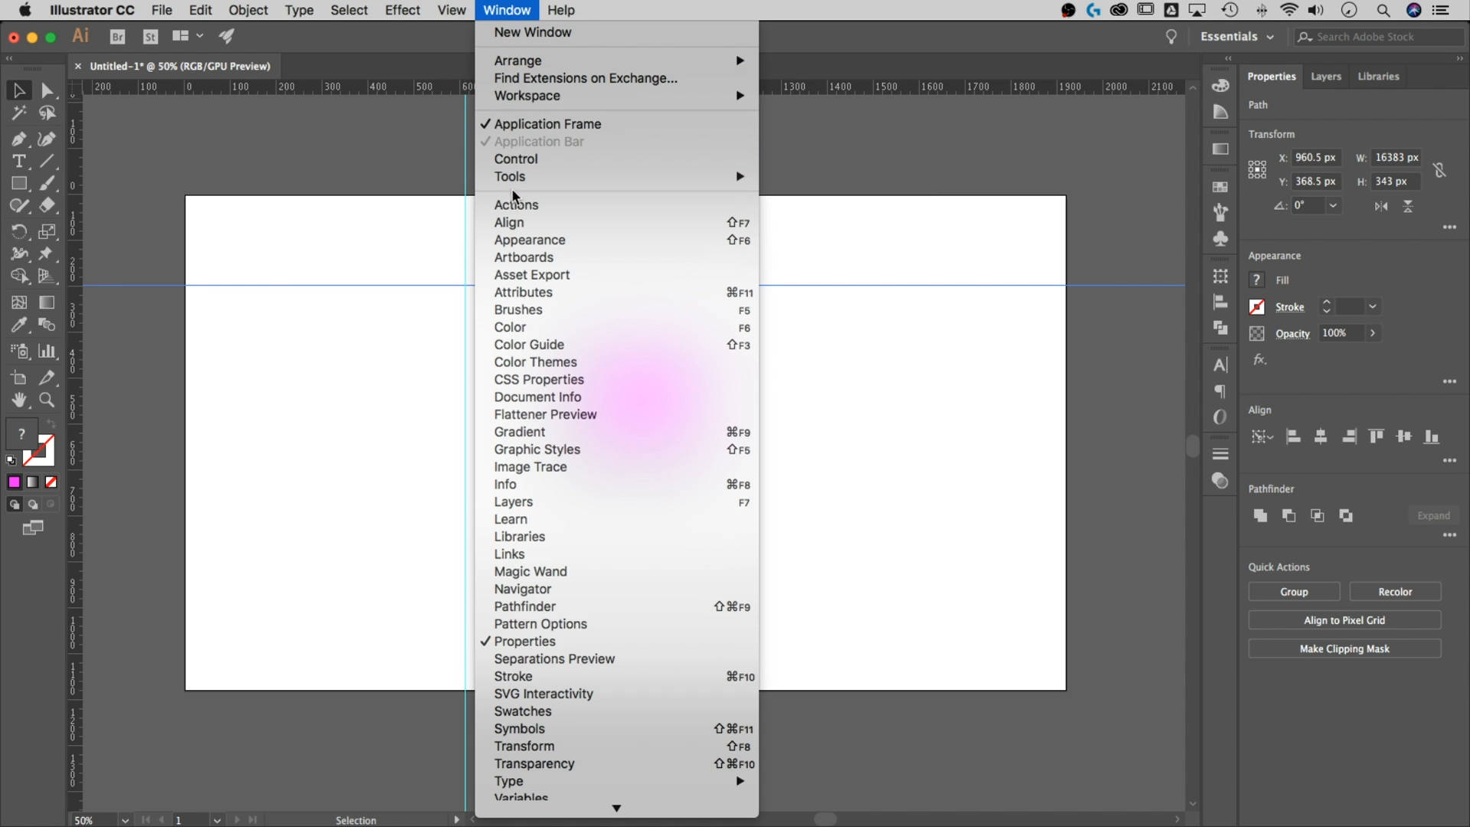
{"action": "left_click", "coordinate": [509, 222]}
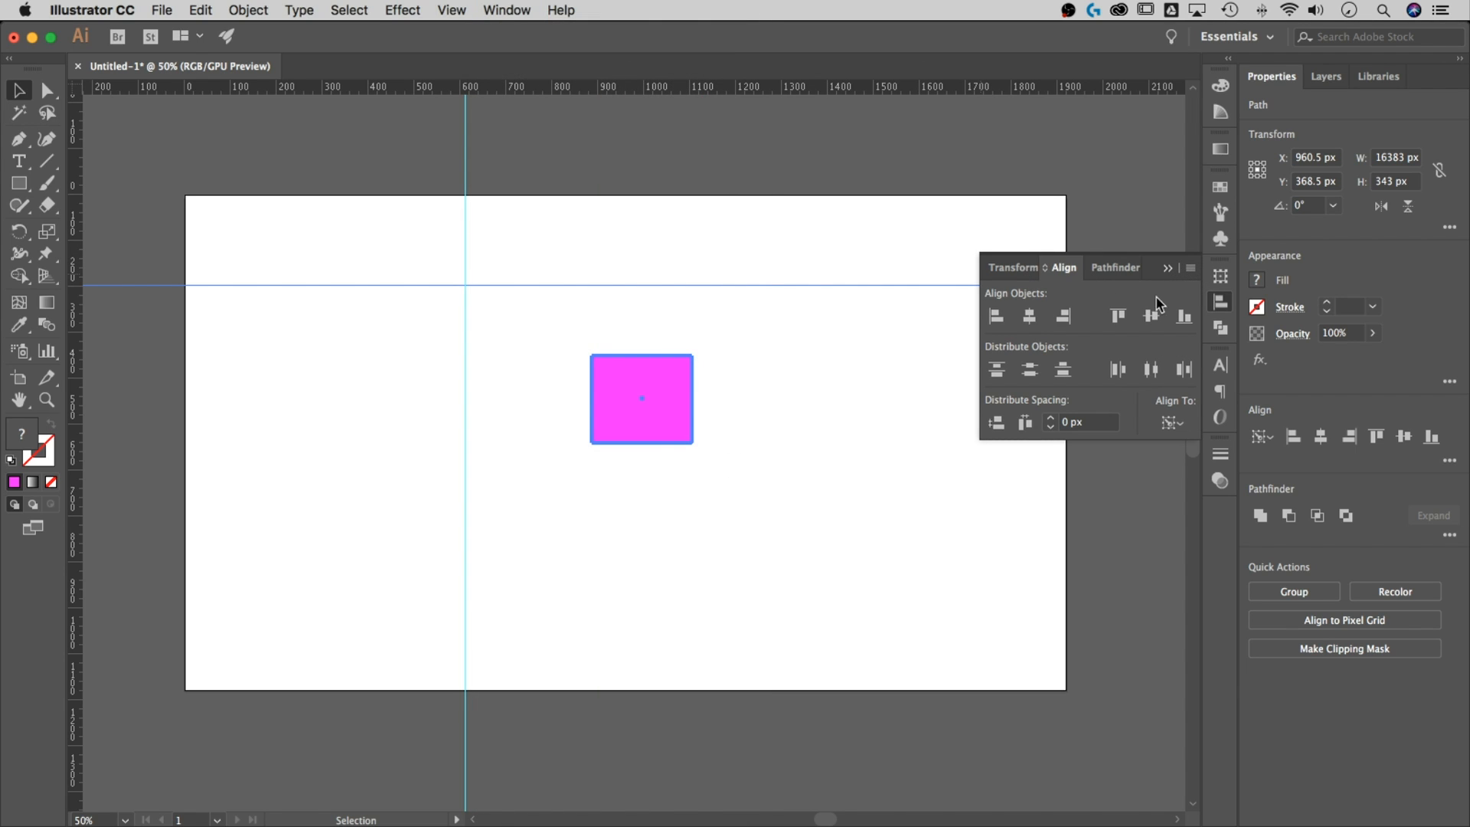
Apply Vertical Align Center and Horizontal Align Center to the guides, keyed to the rectangle, then deselect
{"action": "left_click", "coordinate": [1190, 267]}
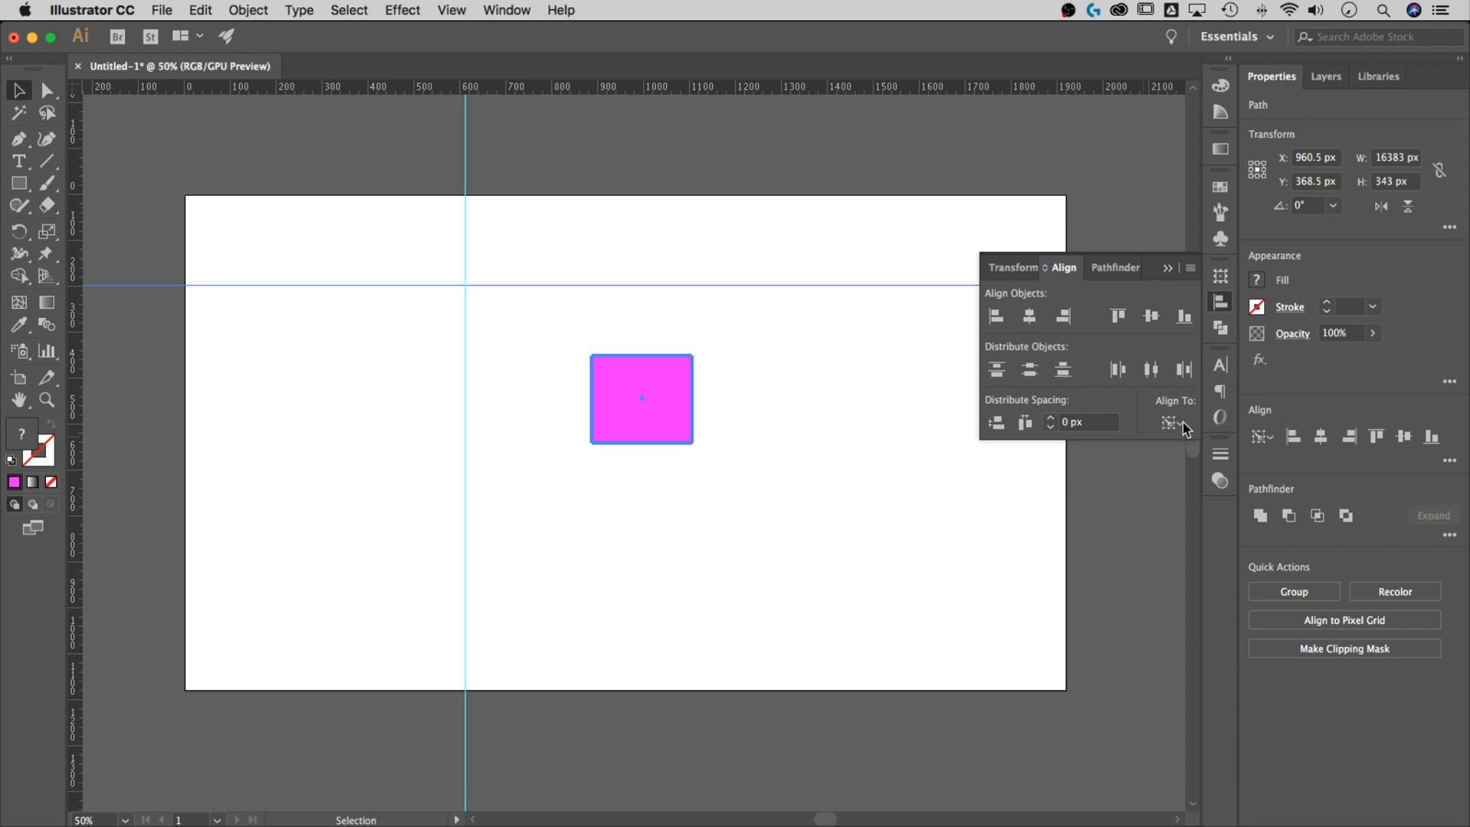
{"action": "mouse_move", "coordinate": [1170, 422]}
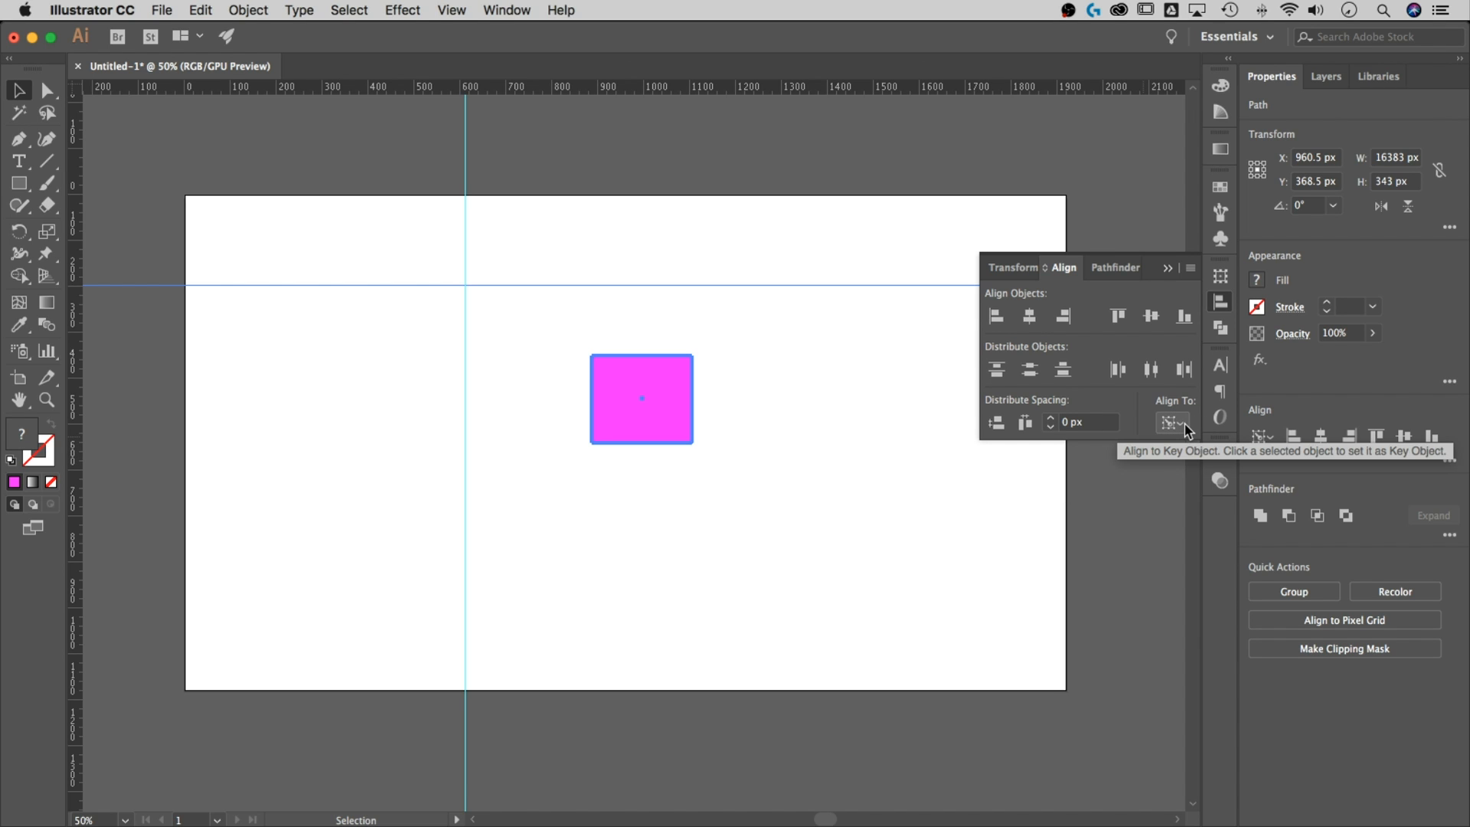
{"action": "mouse_move", "coordinate": [1028, 316]}
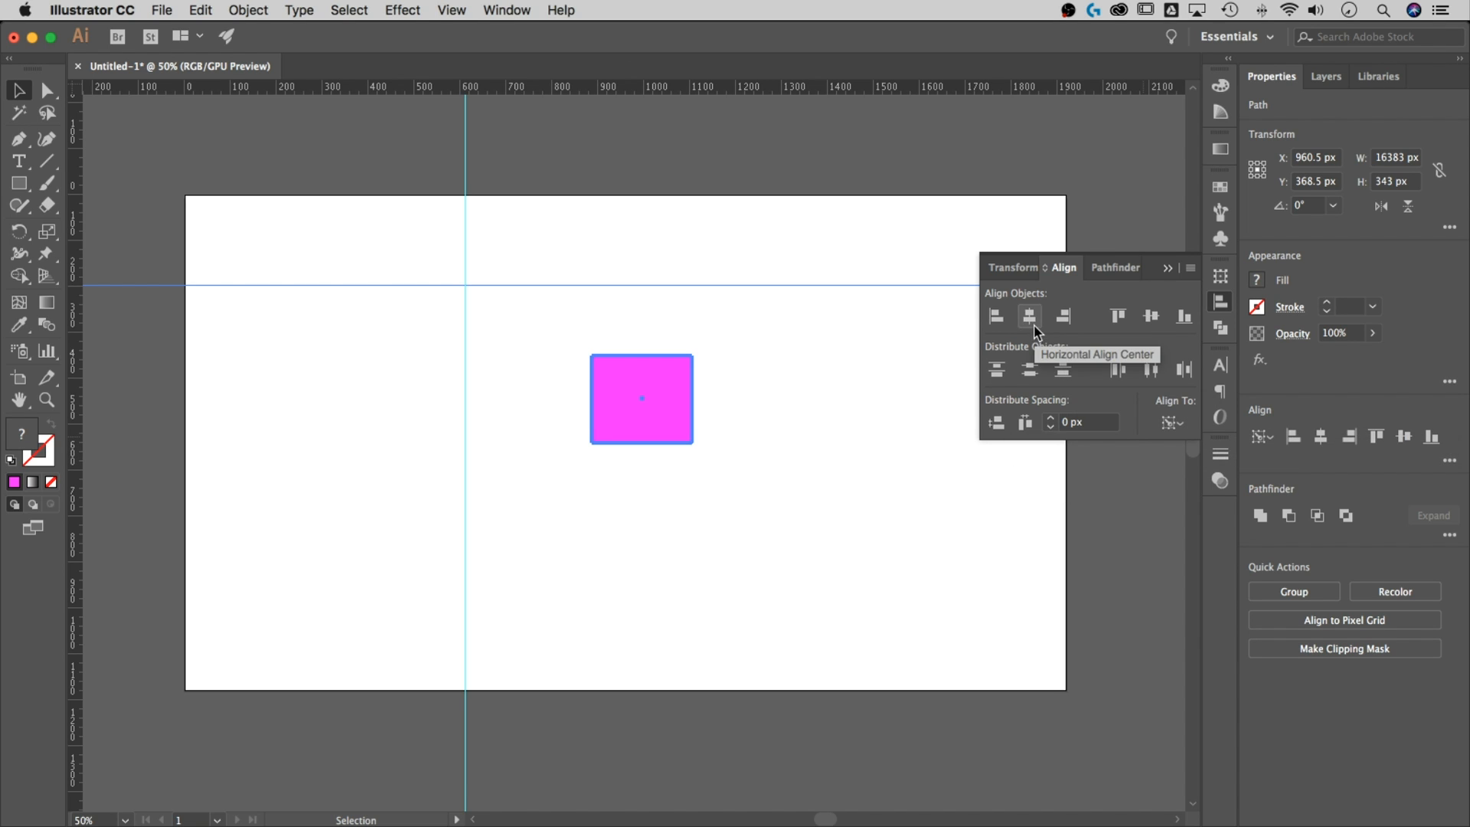
{"action": "mouse_move", "coordinate": [645, 334]}
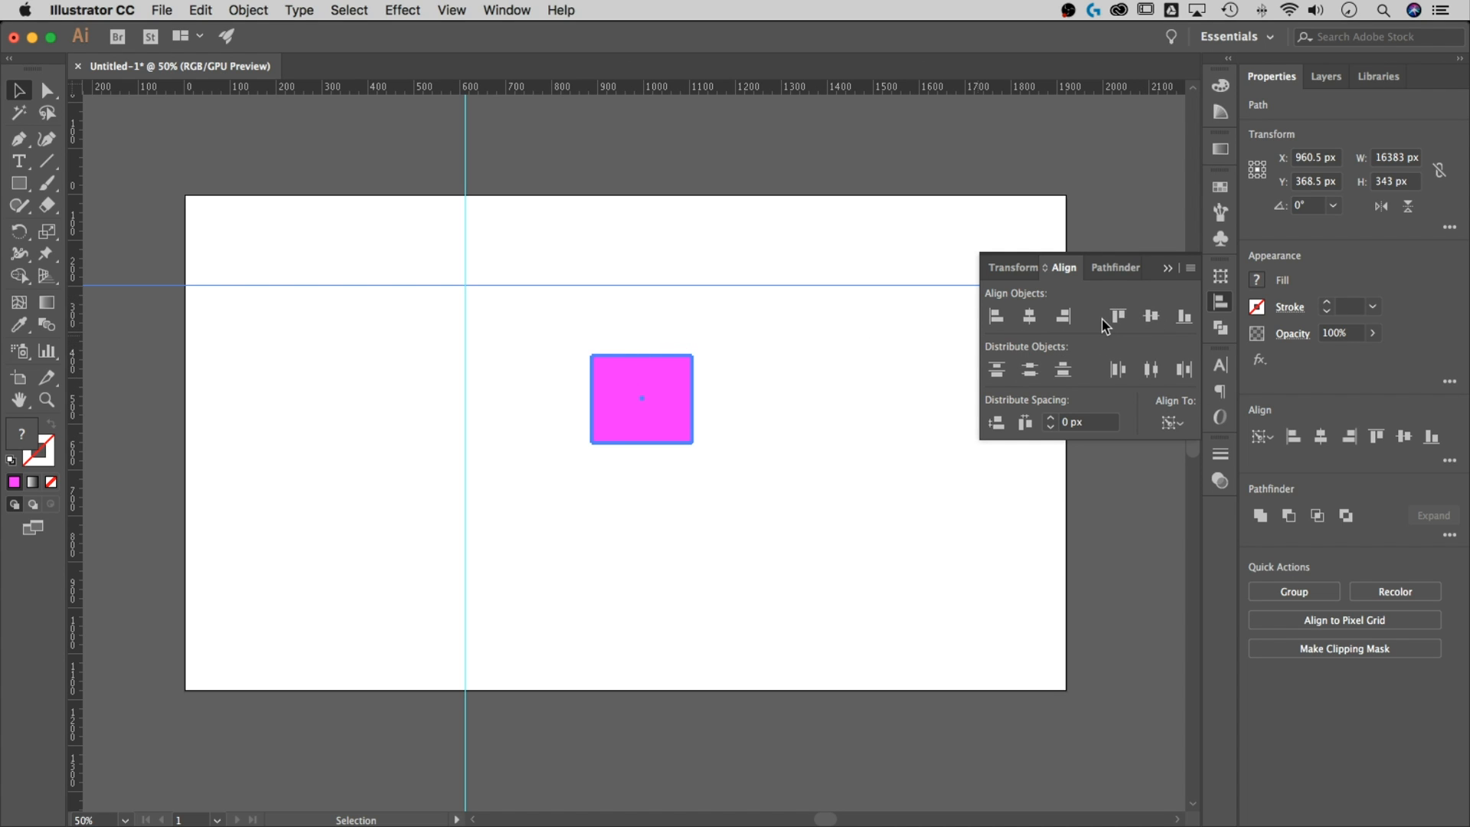
{"action": "mouse_move", "coordinate": [1118, 316]}
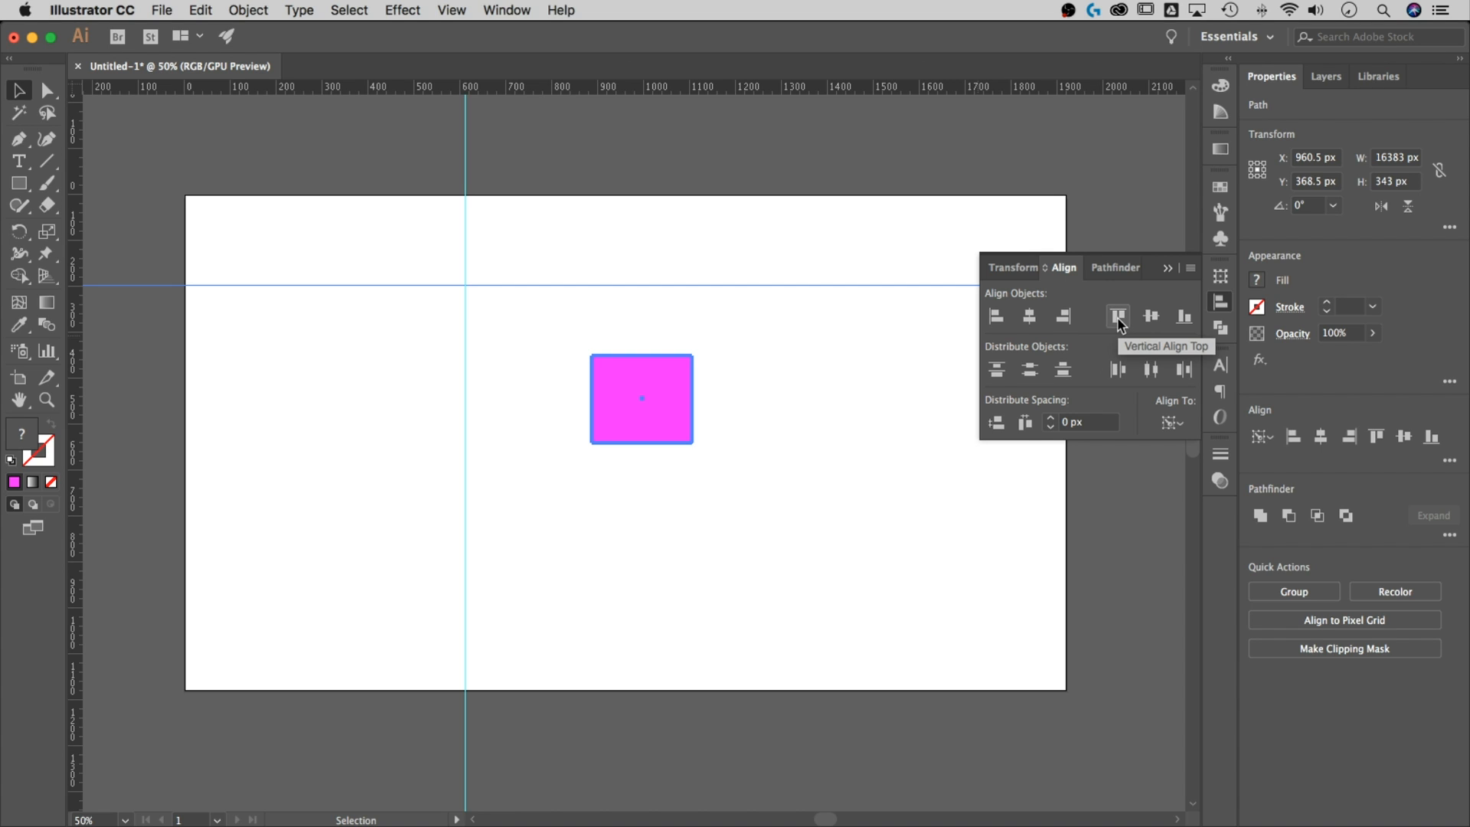
{"action": "left_click", "coordinate": [1118, 316]}
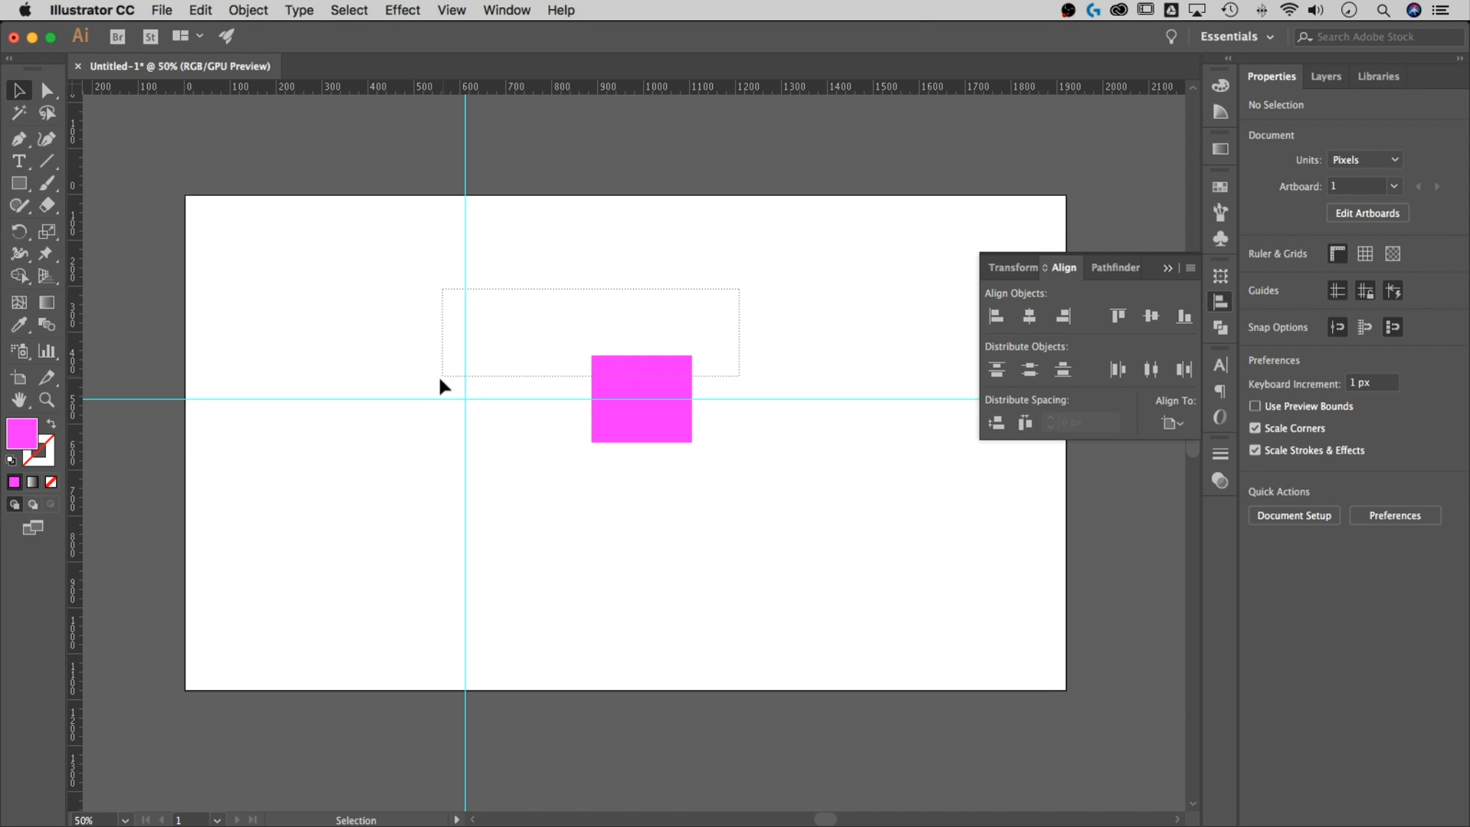
{"action": "left_click", "coordinate": [642, 399]}
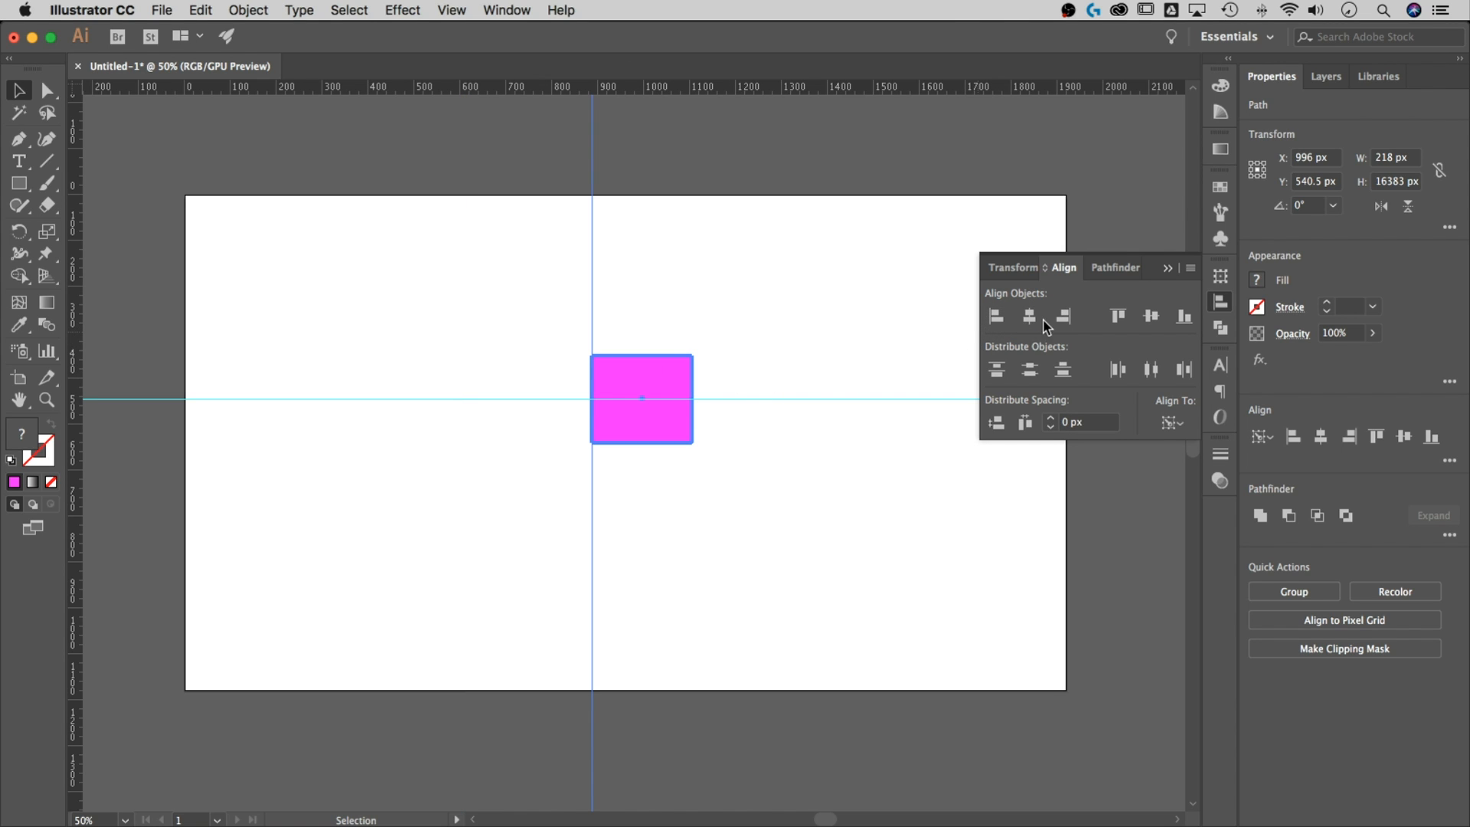
{"action": "left_click", "coordinate": [1028, 316]}
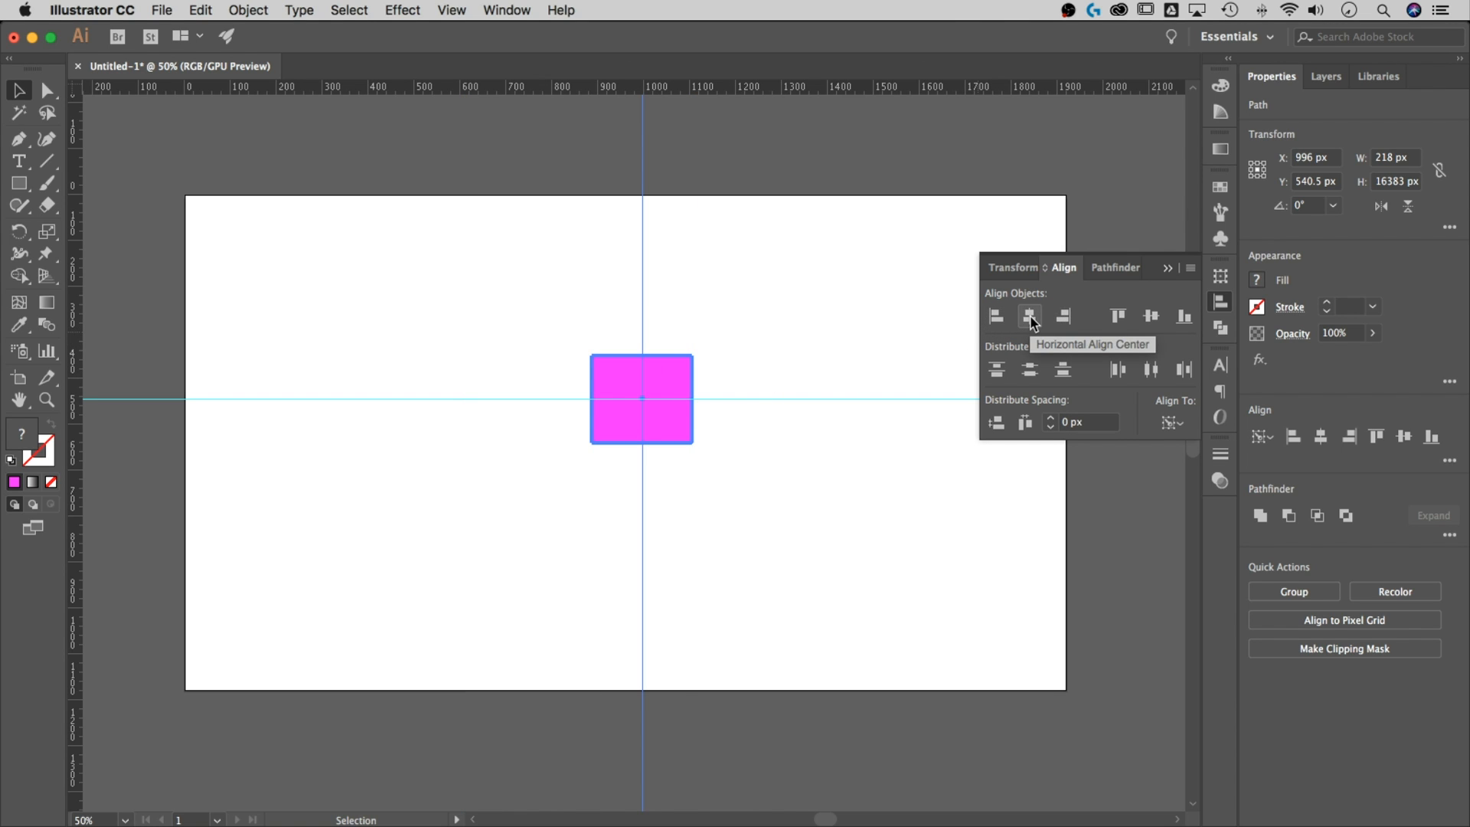
{"action": "mouse_move", "coordinate": [831, 325]}
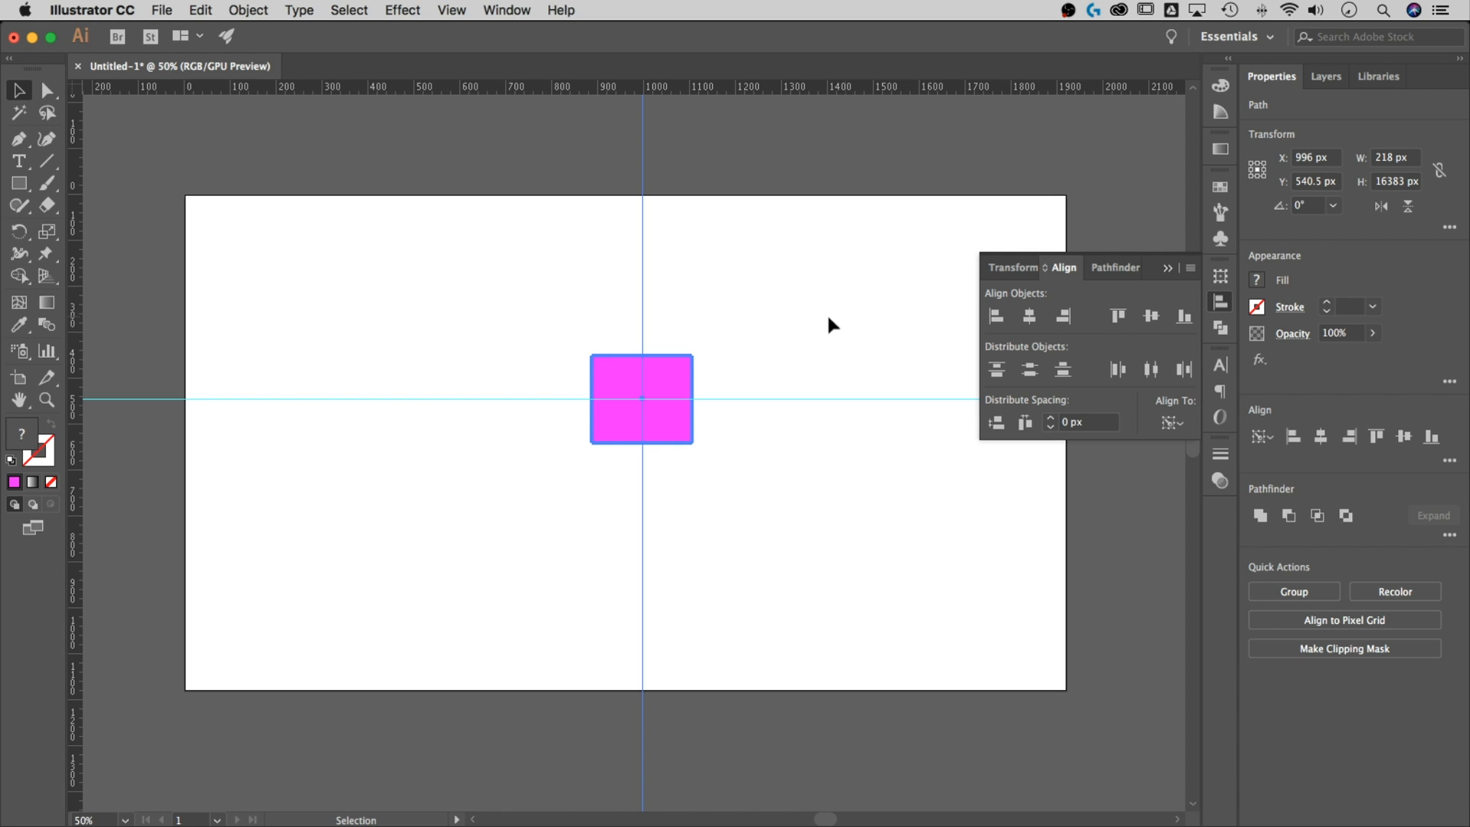
{"action": "left_click", "coordinate": [828, 325]}
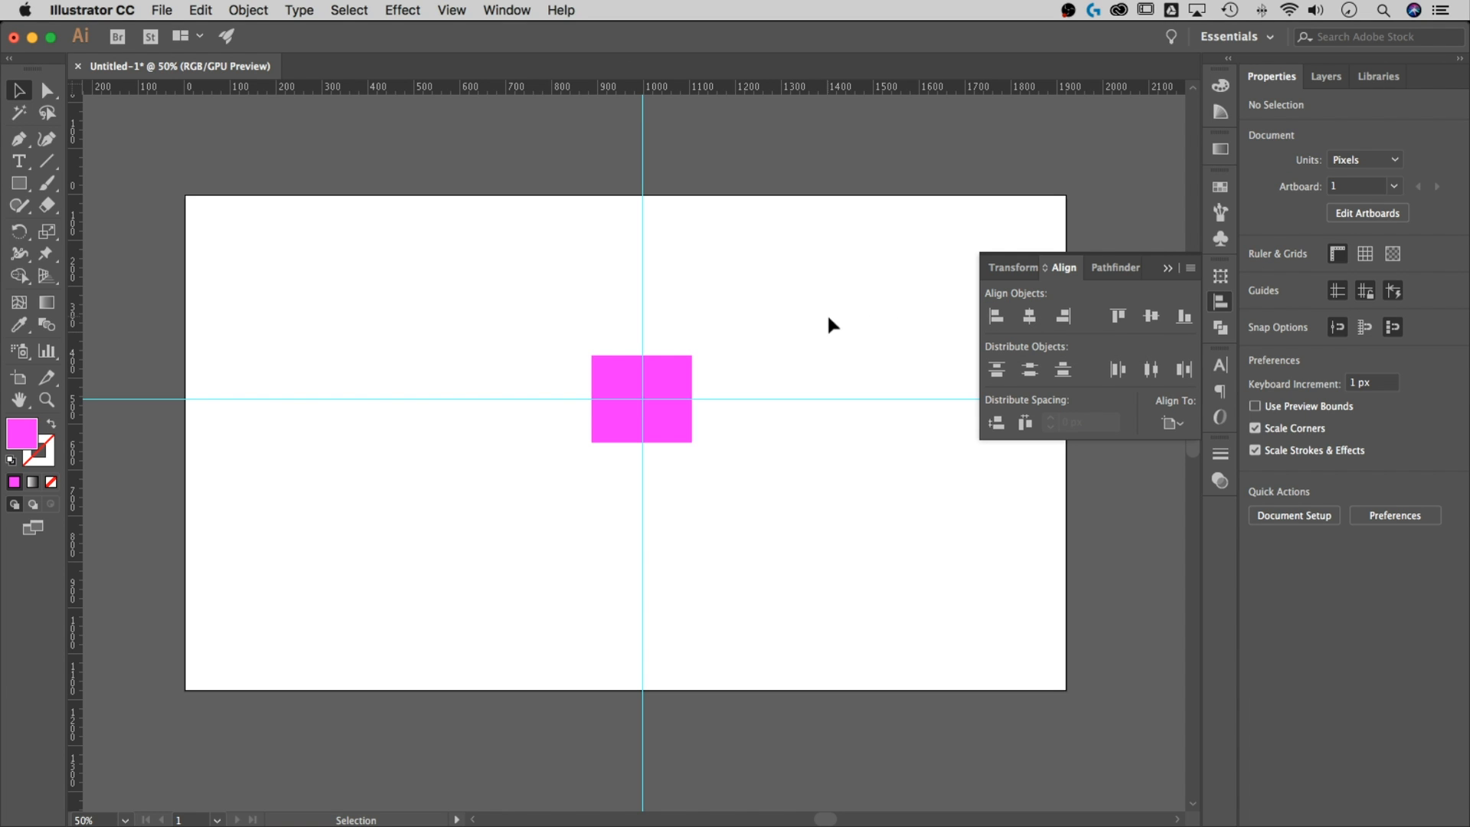